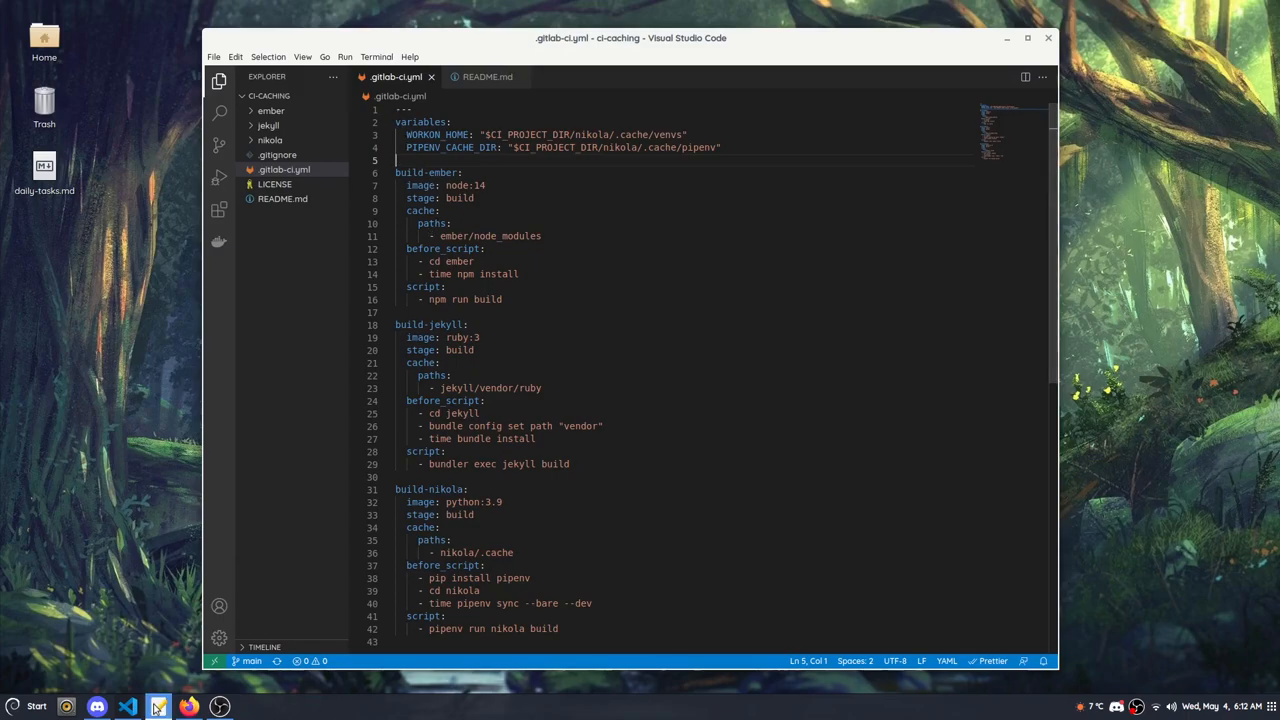
Step: Bring up the ci-caching GitHub repository page in Firefox
click(188, 708)
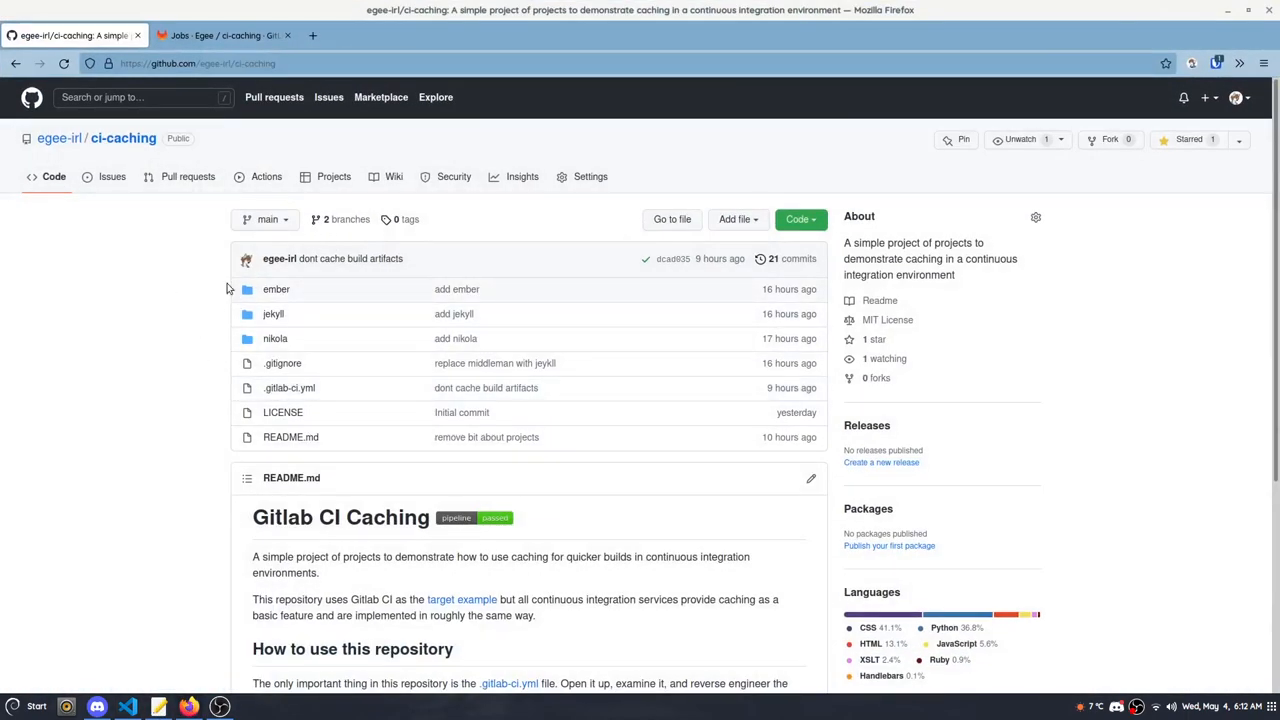
mouse_move(200, 456)
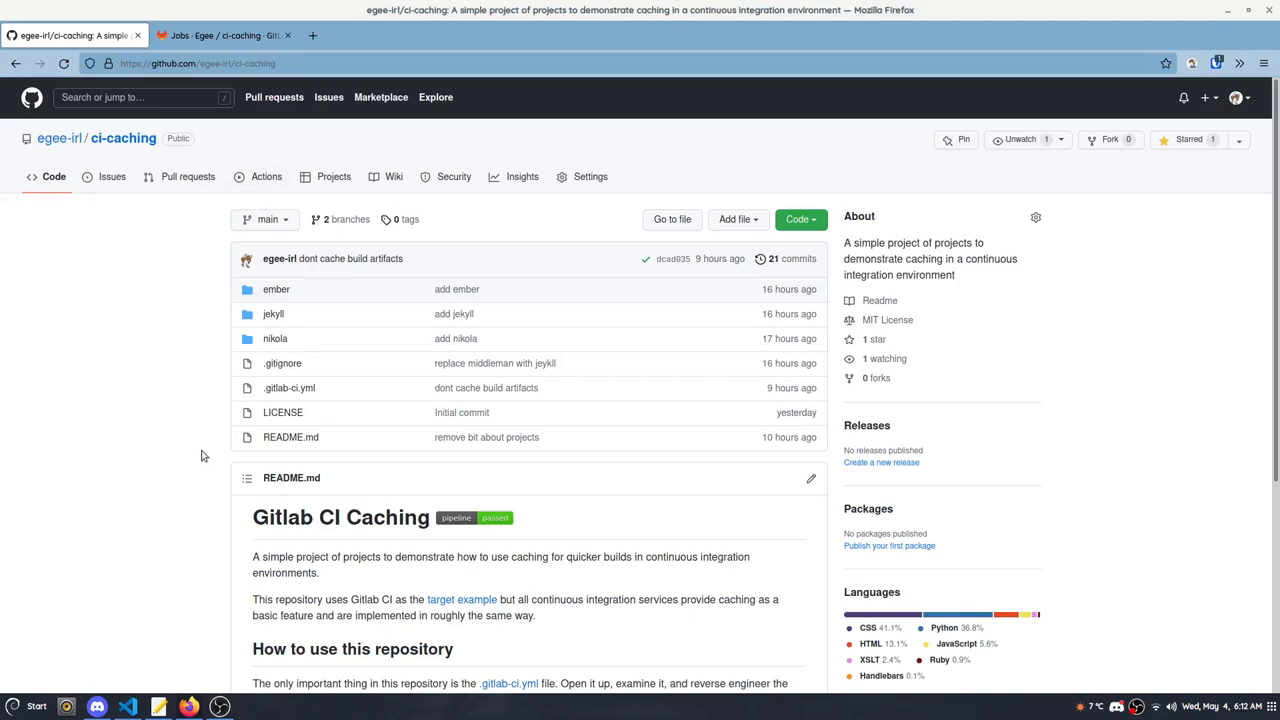
Step: Switch to the GitLab tab listing the build-ember, build-jekyll and build-nikola jobs with durations
click(222, 36)
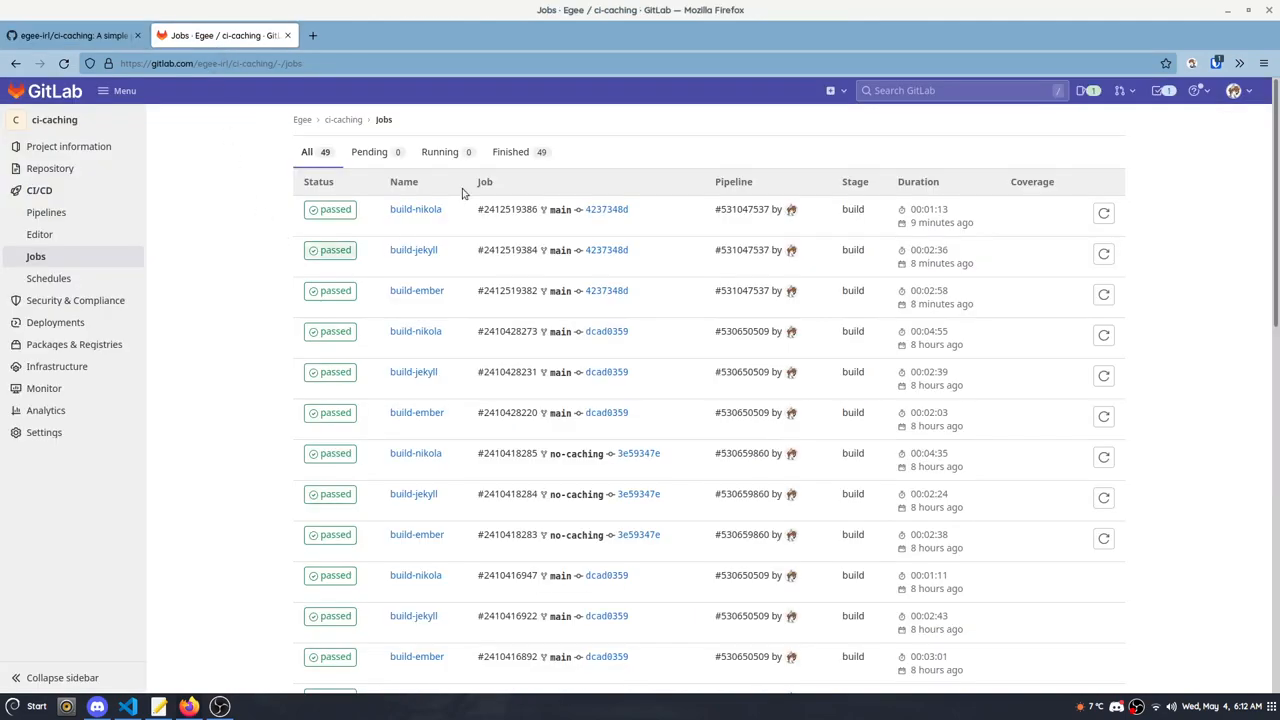
mouse_move(284, 432)
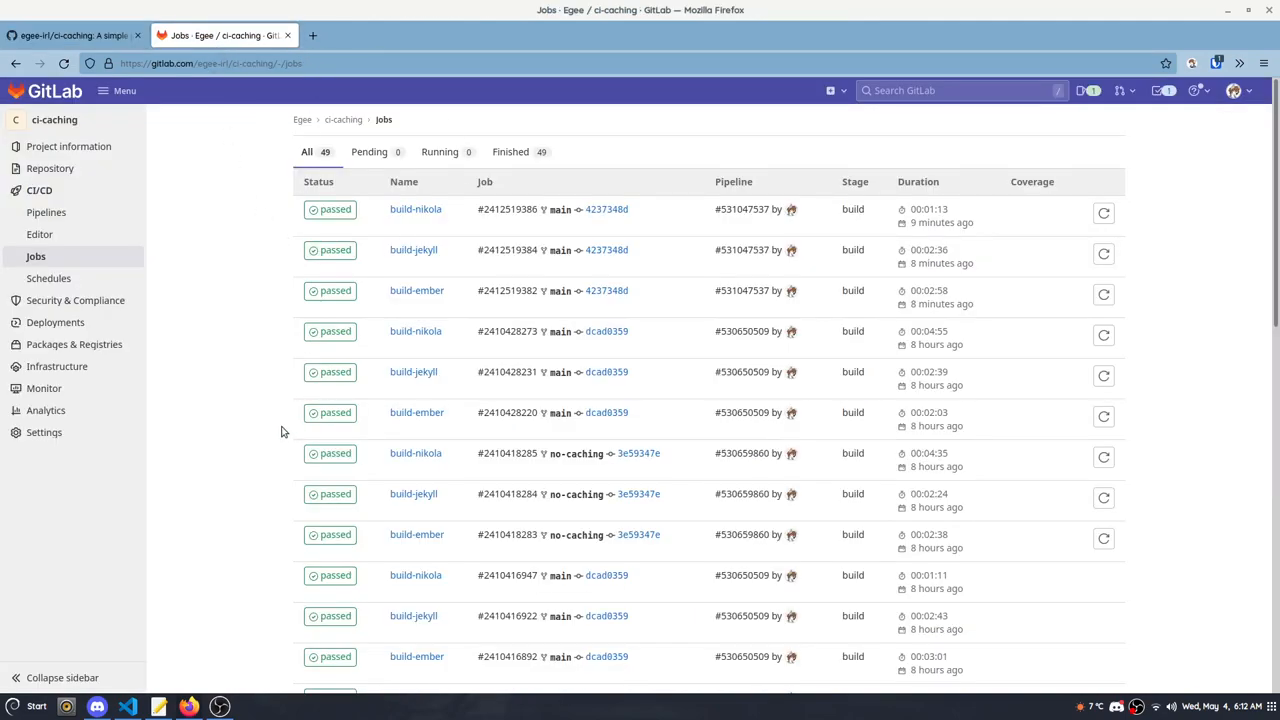
mouse_move(270, 436)
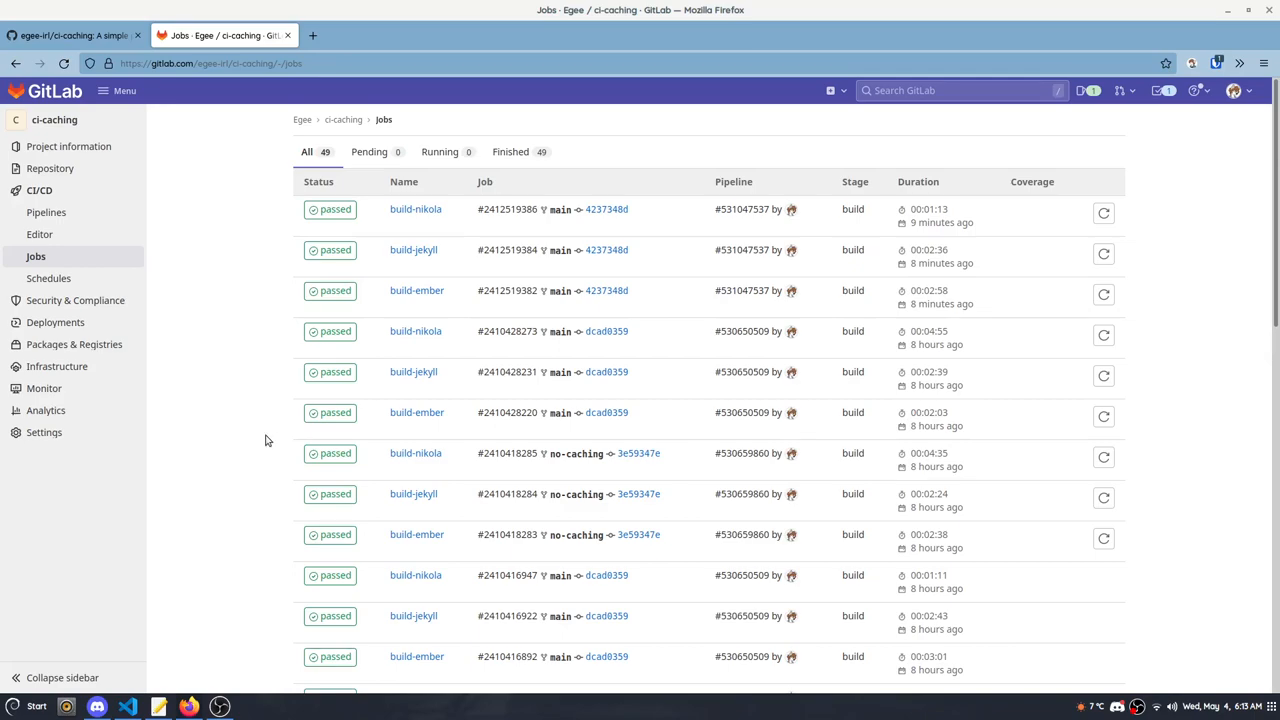
mouse_move(1226, 12)
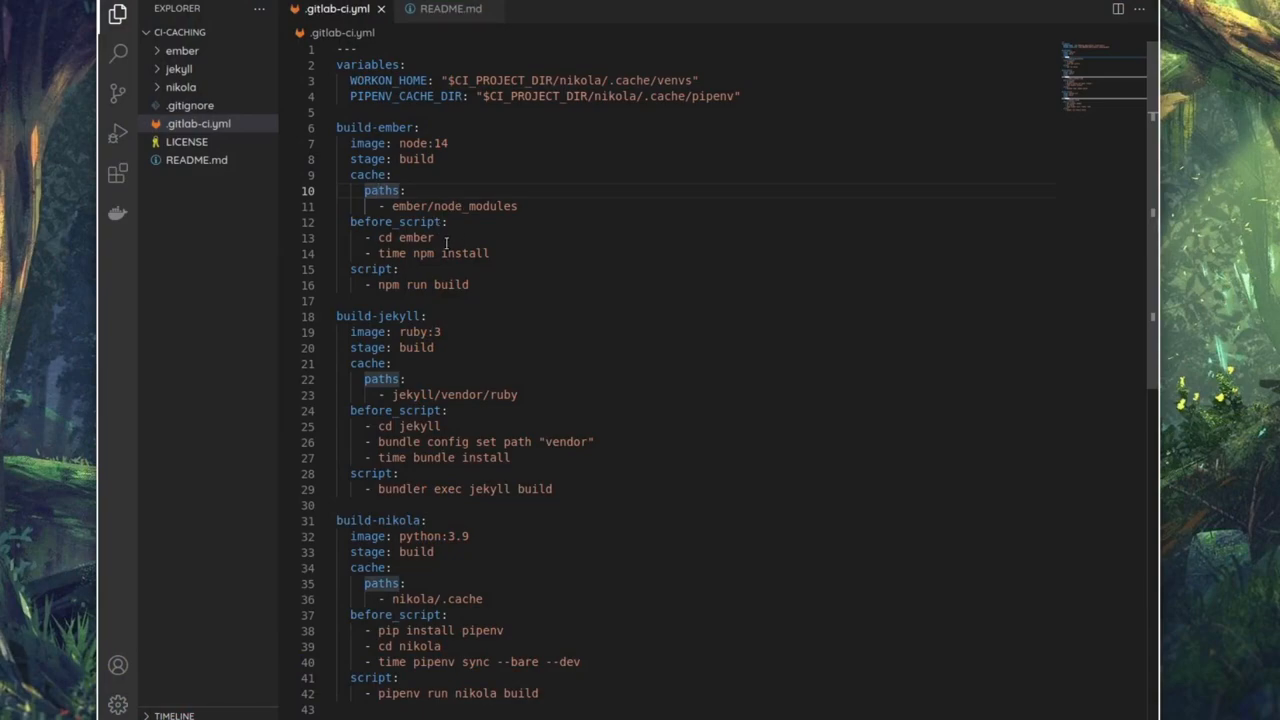
mouse_move(428, 240)
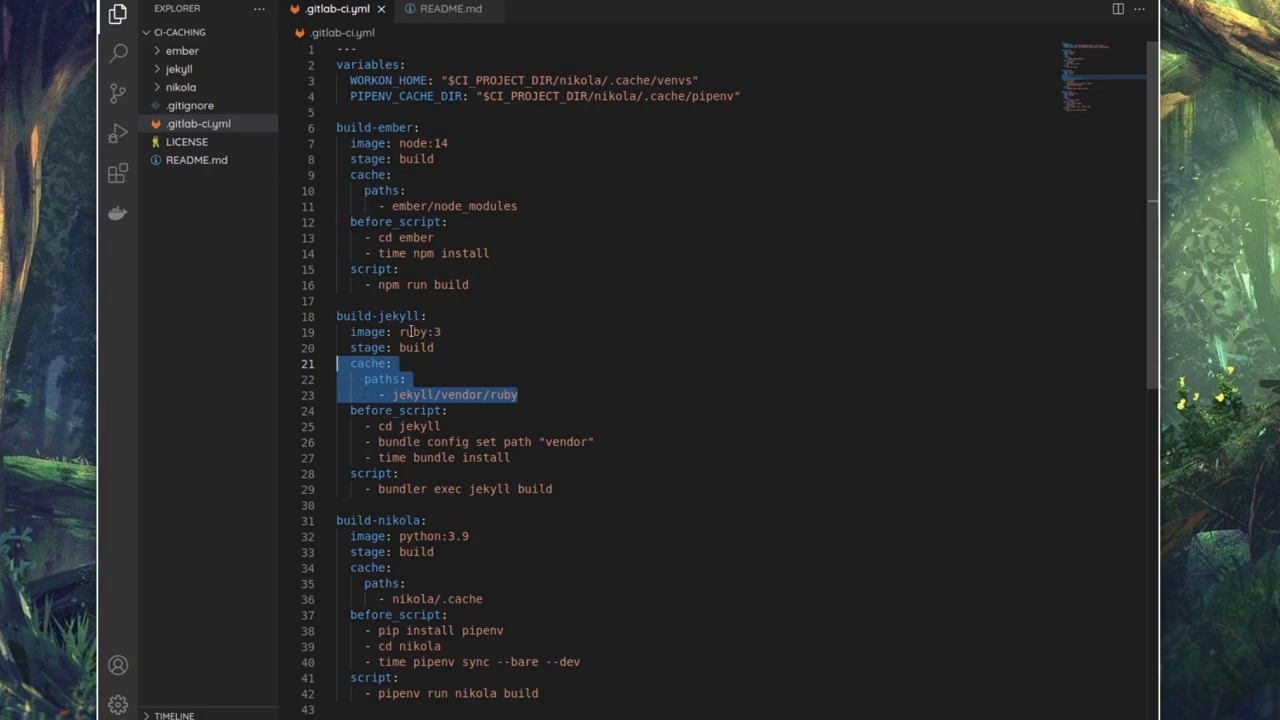
mouse_move(408, 328)
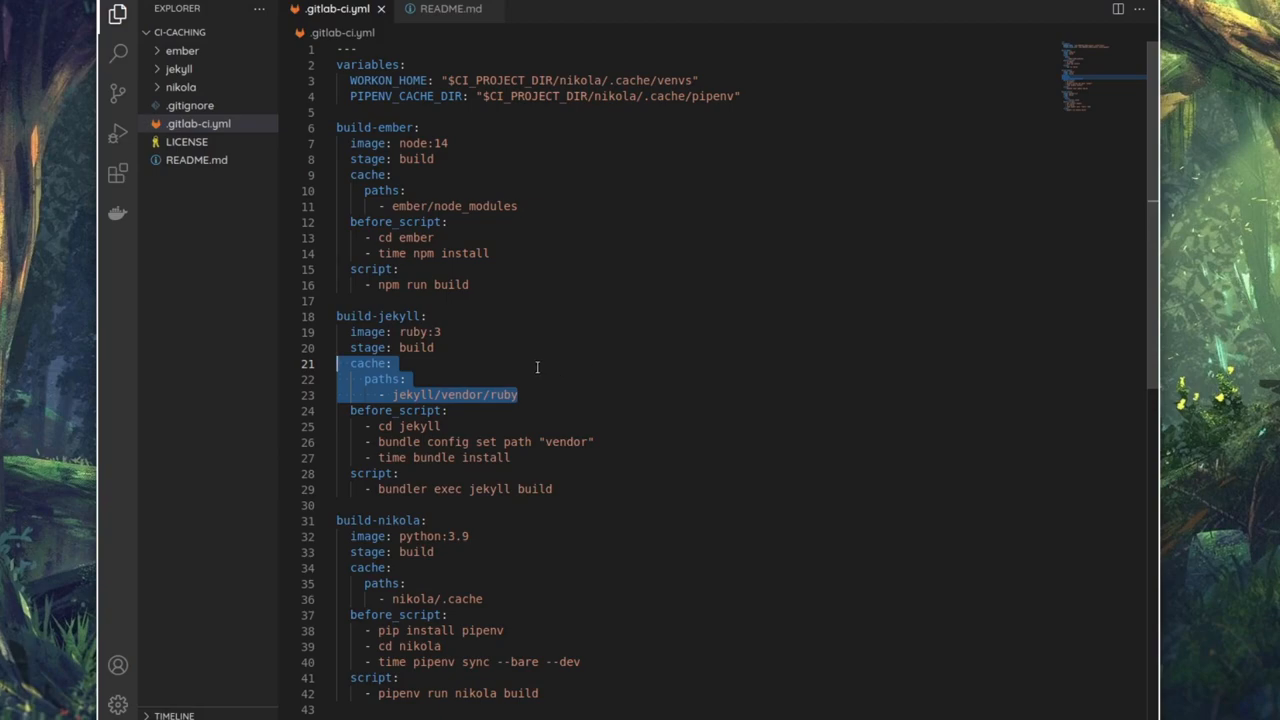
mouse_move(540, 366)
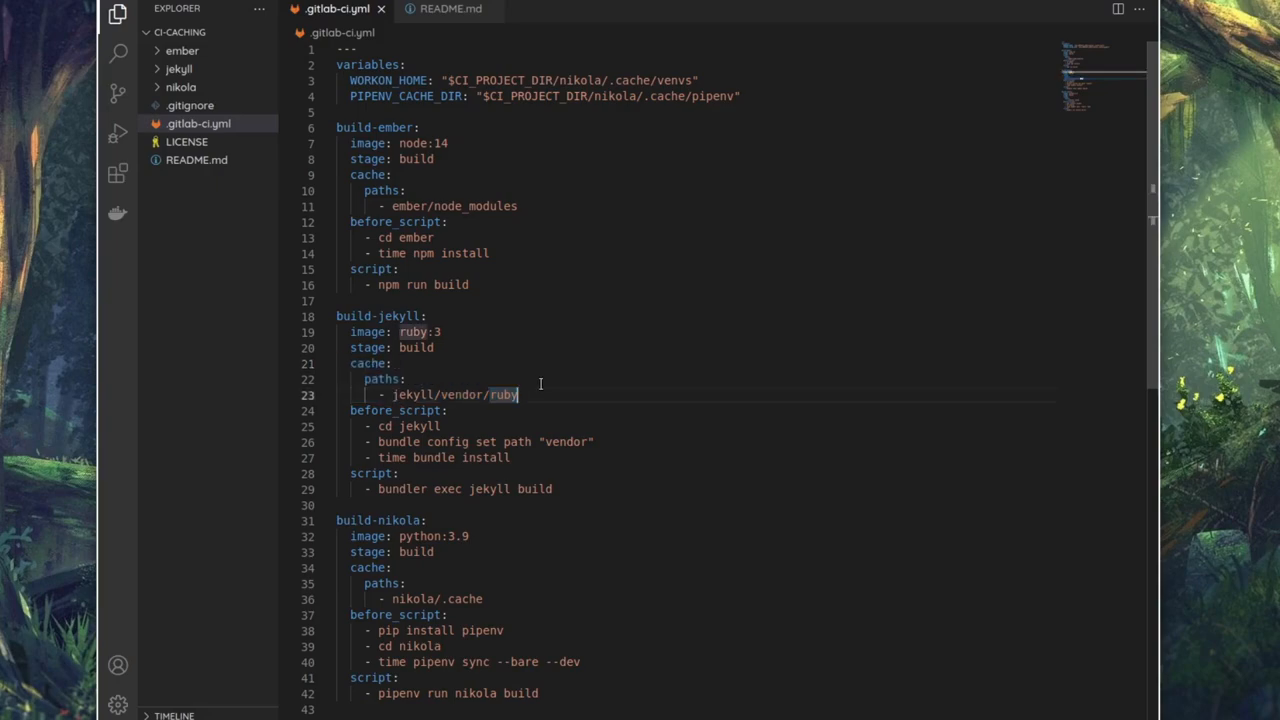
scroll(down, 3)
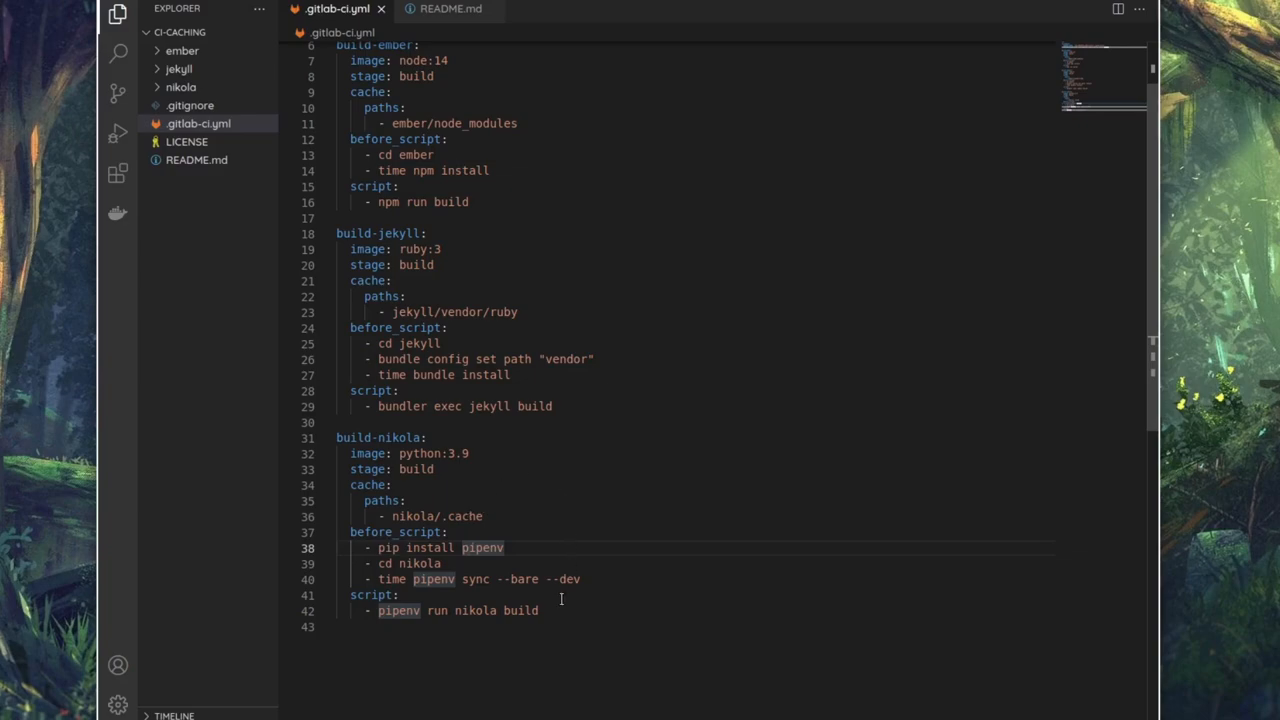
drag(336, 436, 538, 612)
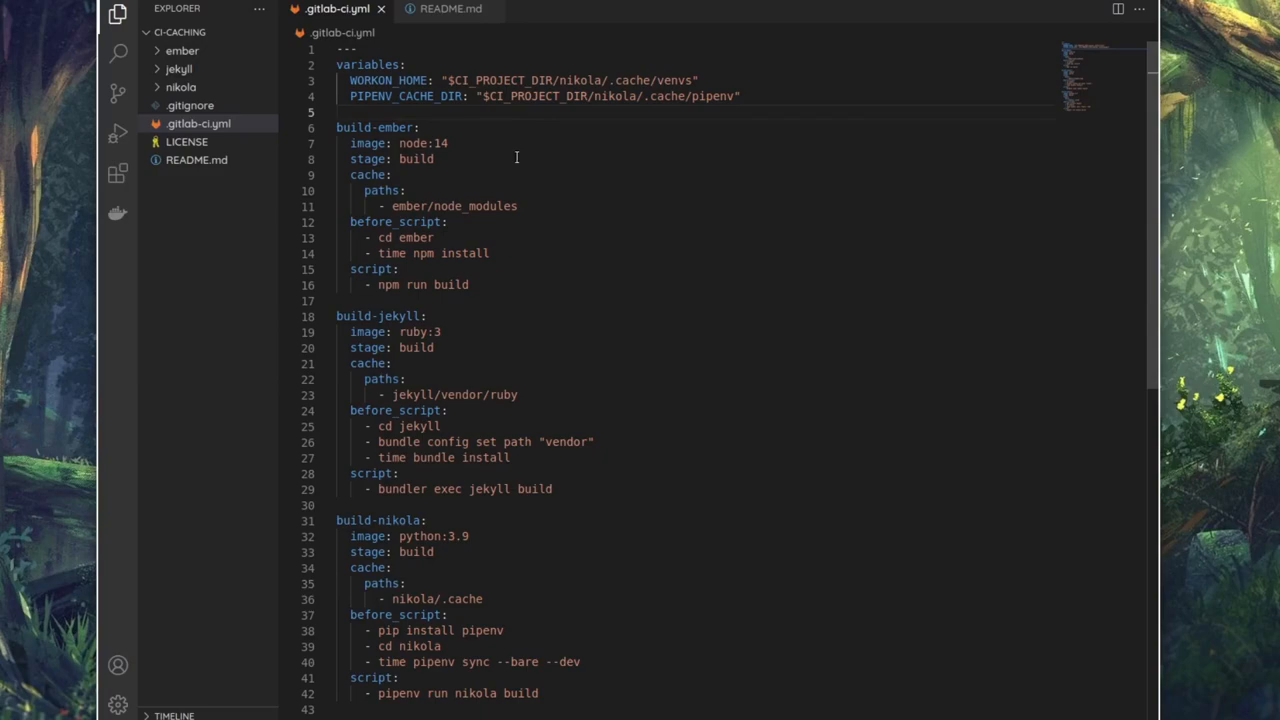
mouse_move(520, 188)
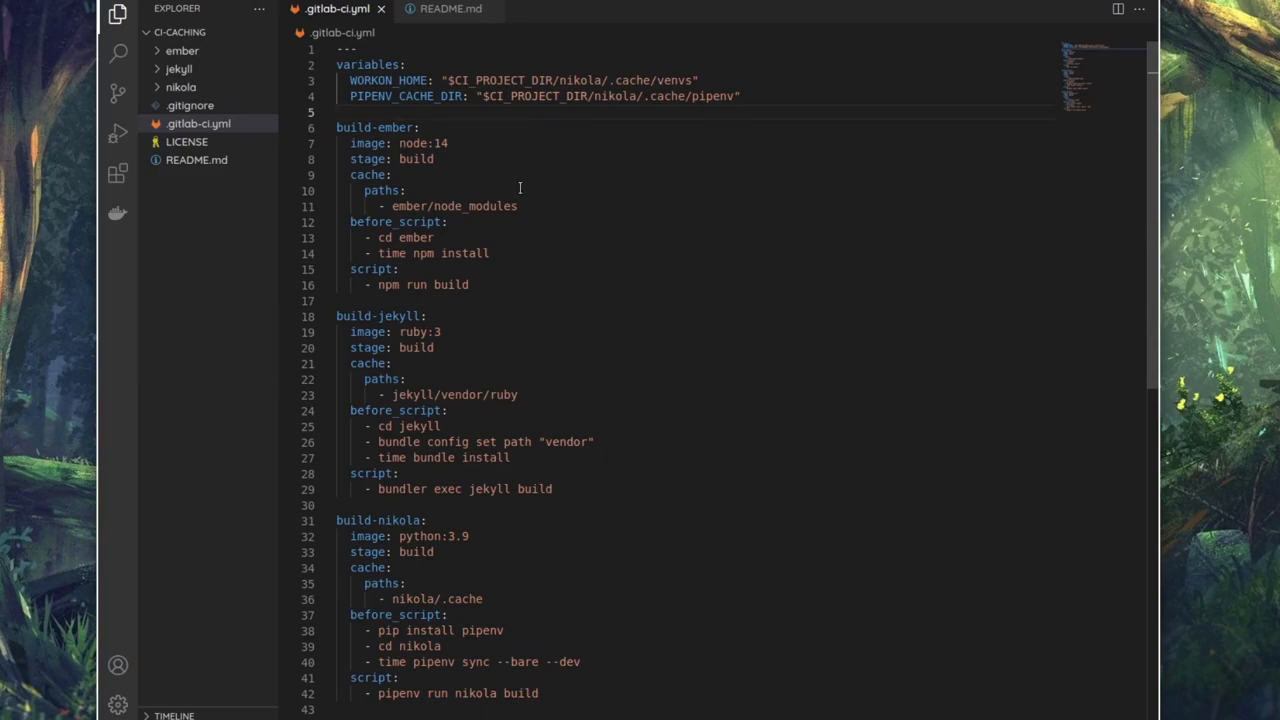
mouse_move(616, 200)
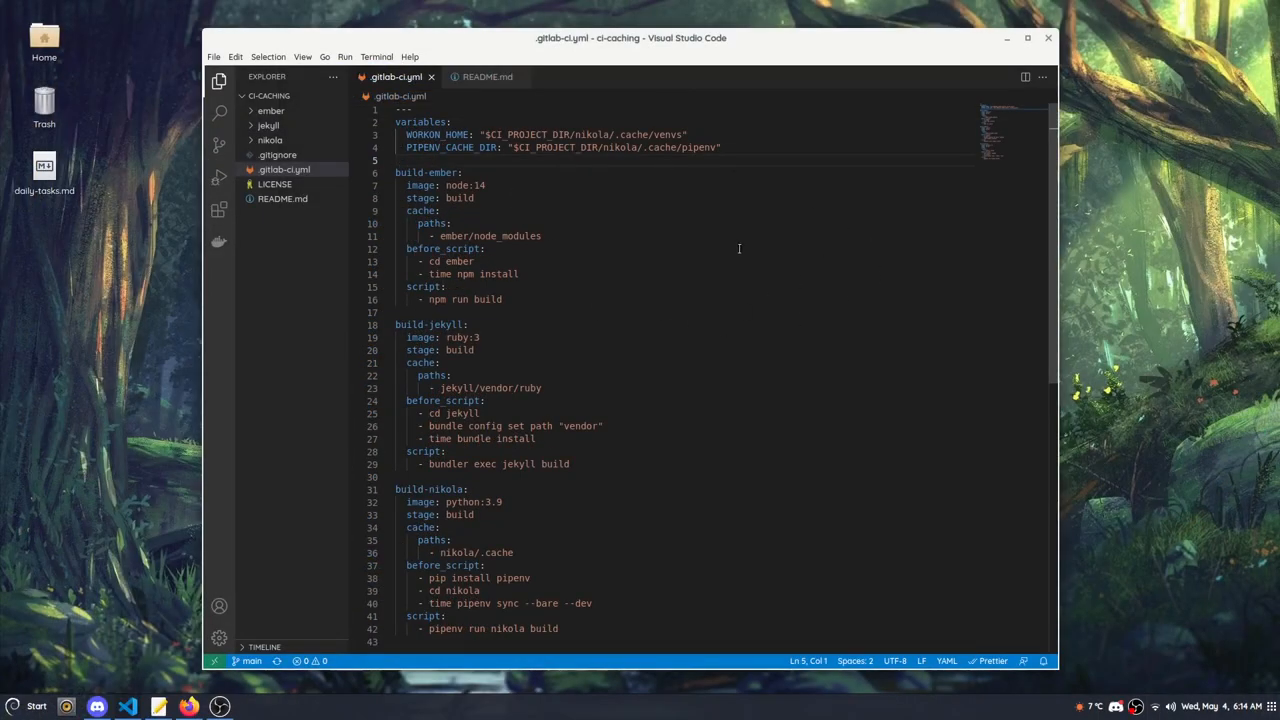
mouse_move(700, 254)
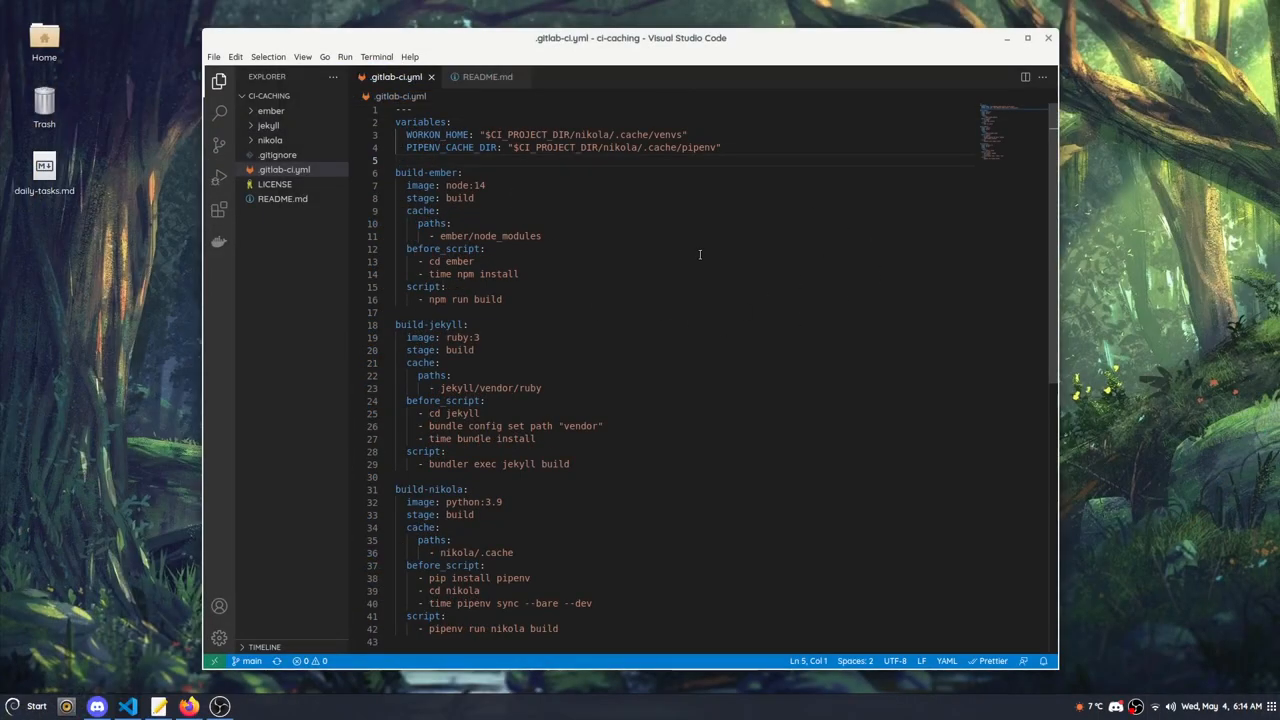
mouse_move(576, 240)
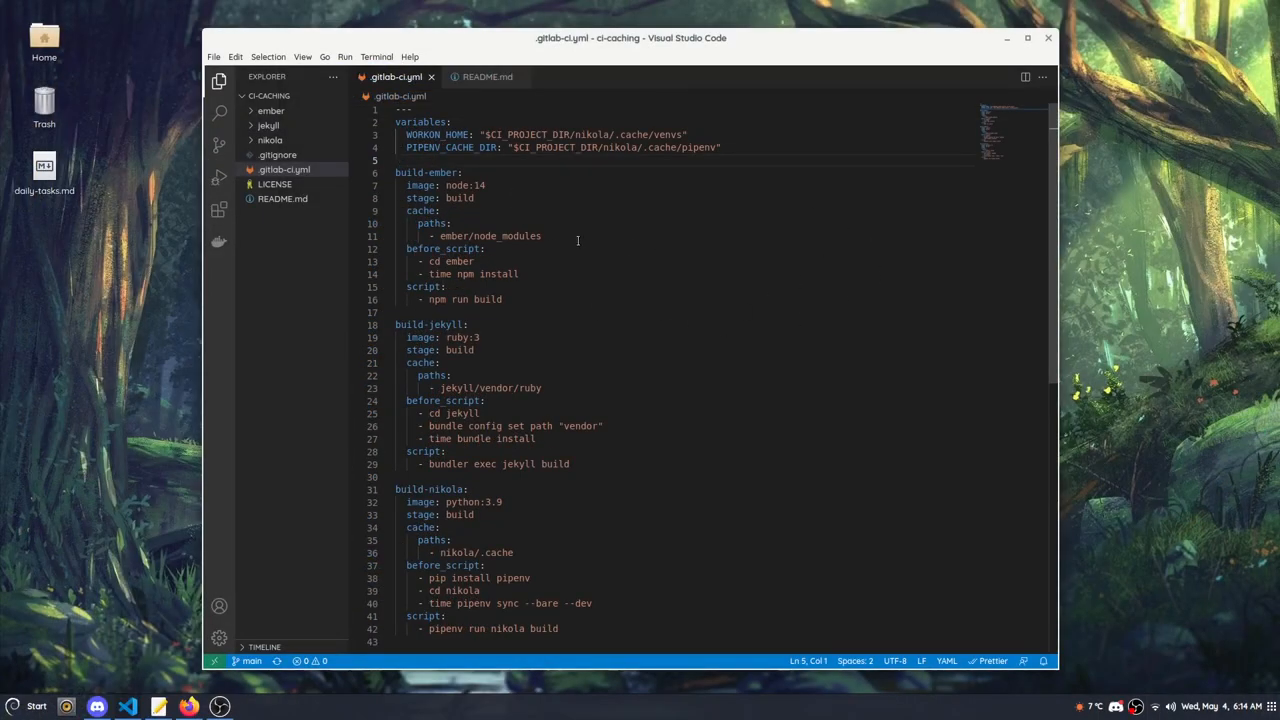
Step: Return to GitLab and show the ci-caching pipelines list with each commit's status and duration
double_click(424, 172)
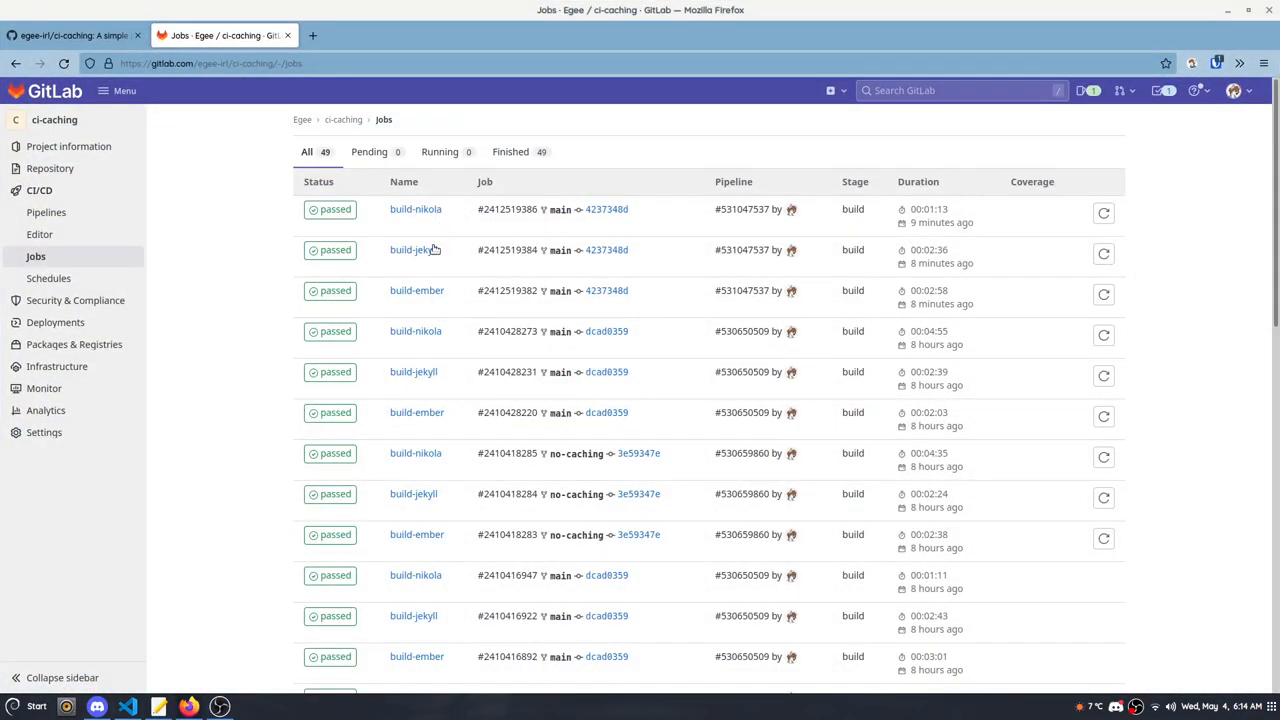
mouse_move(416, 534)
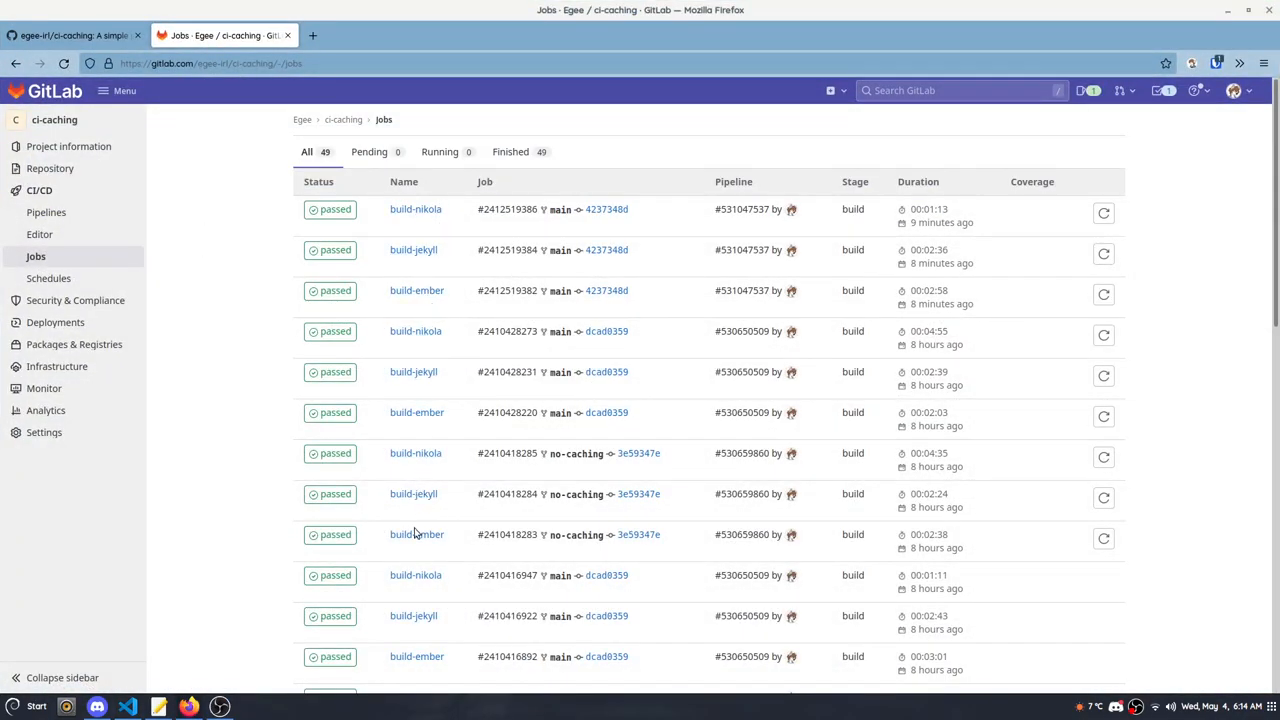
click(46, 212)
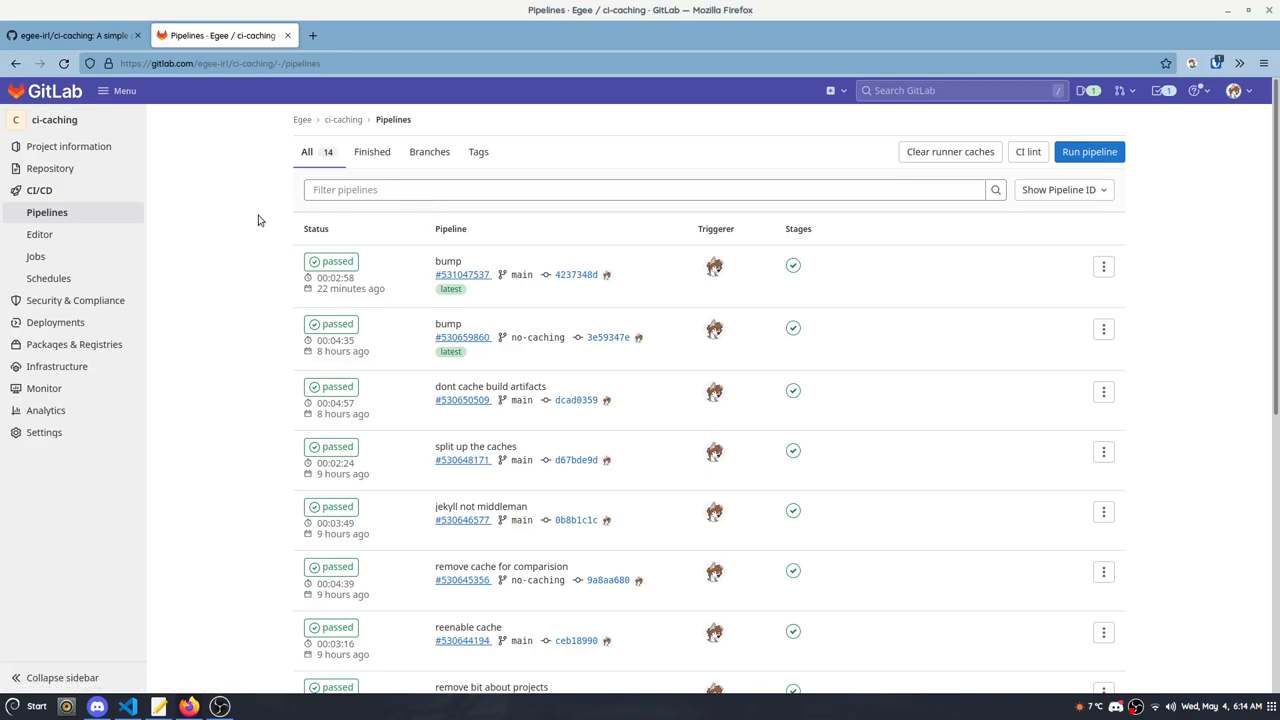
scroll(down, 3)
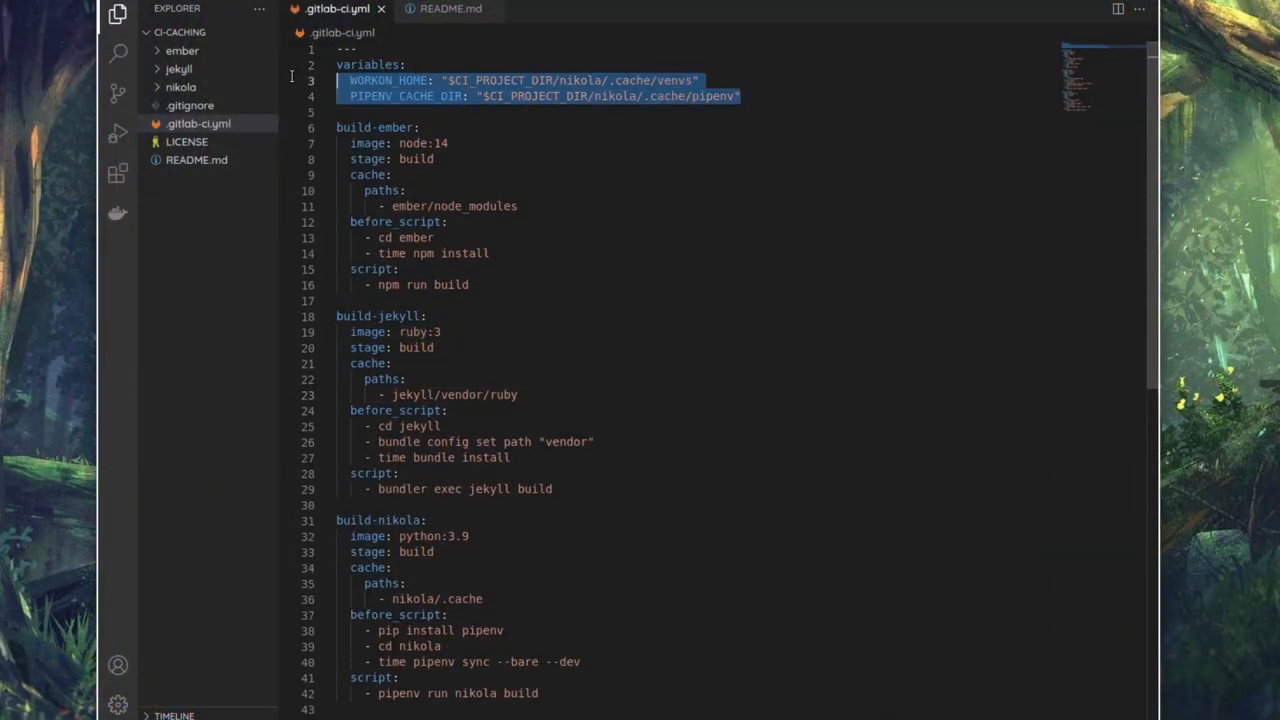
double_click(390, 80)
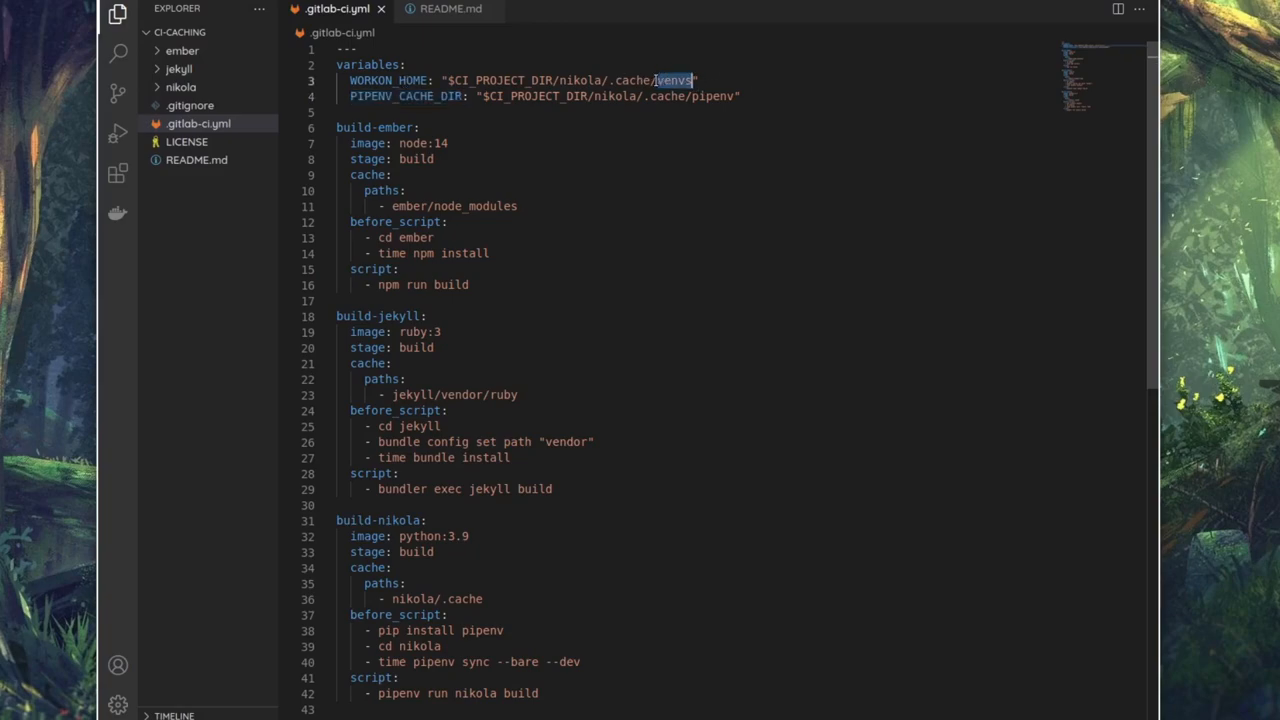
scroll(down, 3)
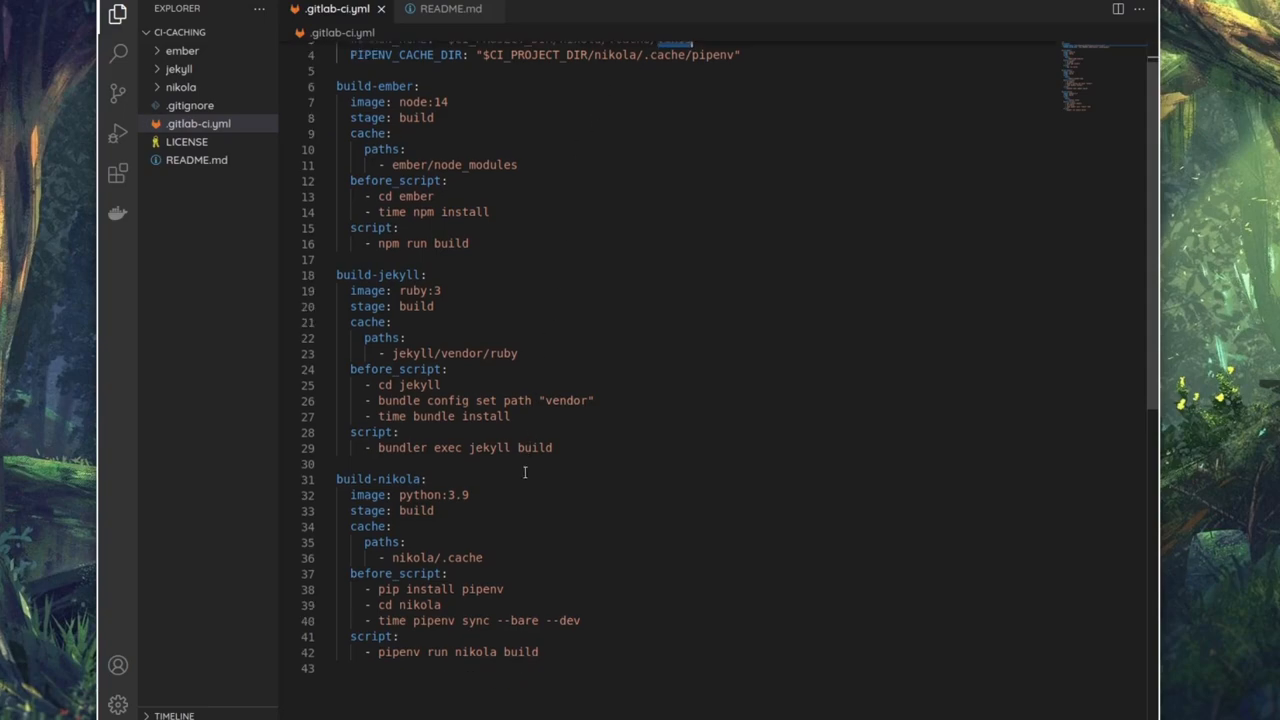
Step: Select the ember job's cache settings and review the jekyll and nikola jobs below
drag(350, 542, 484, 556)
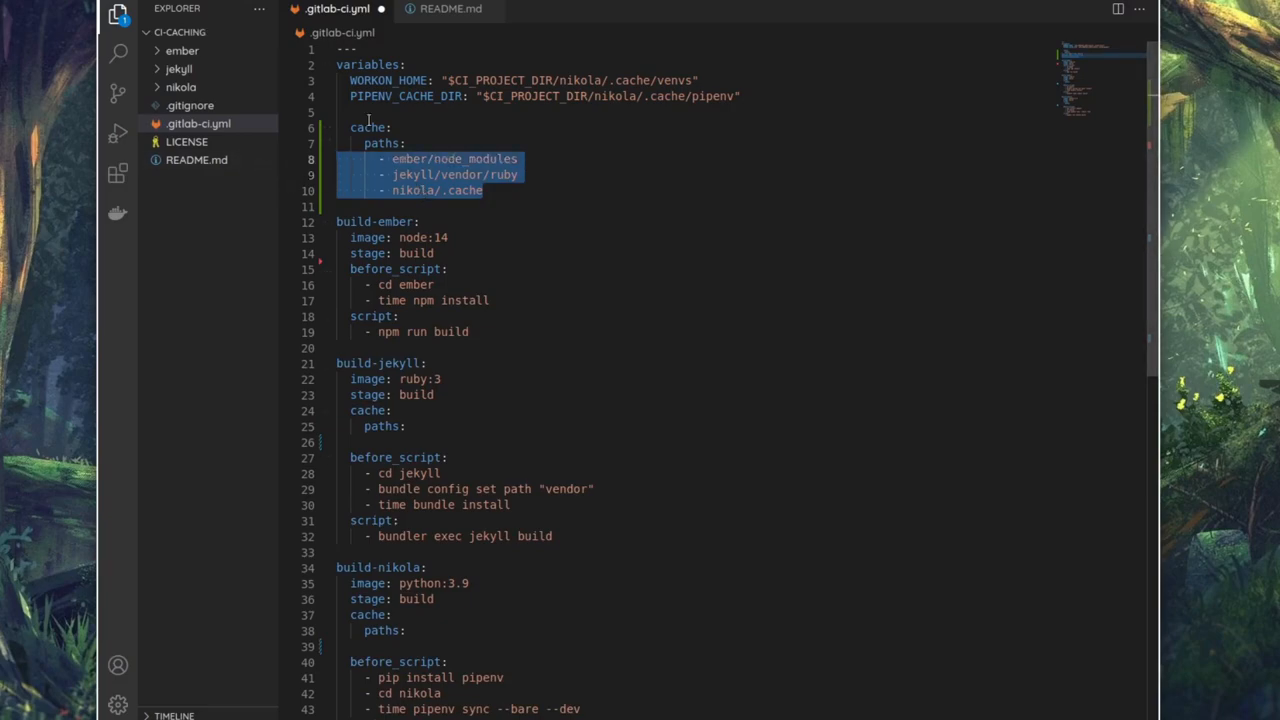
mouse_move(564, 290)
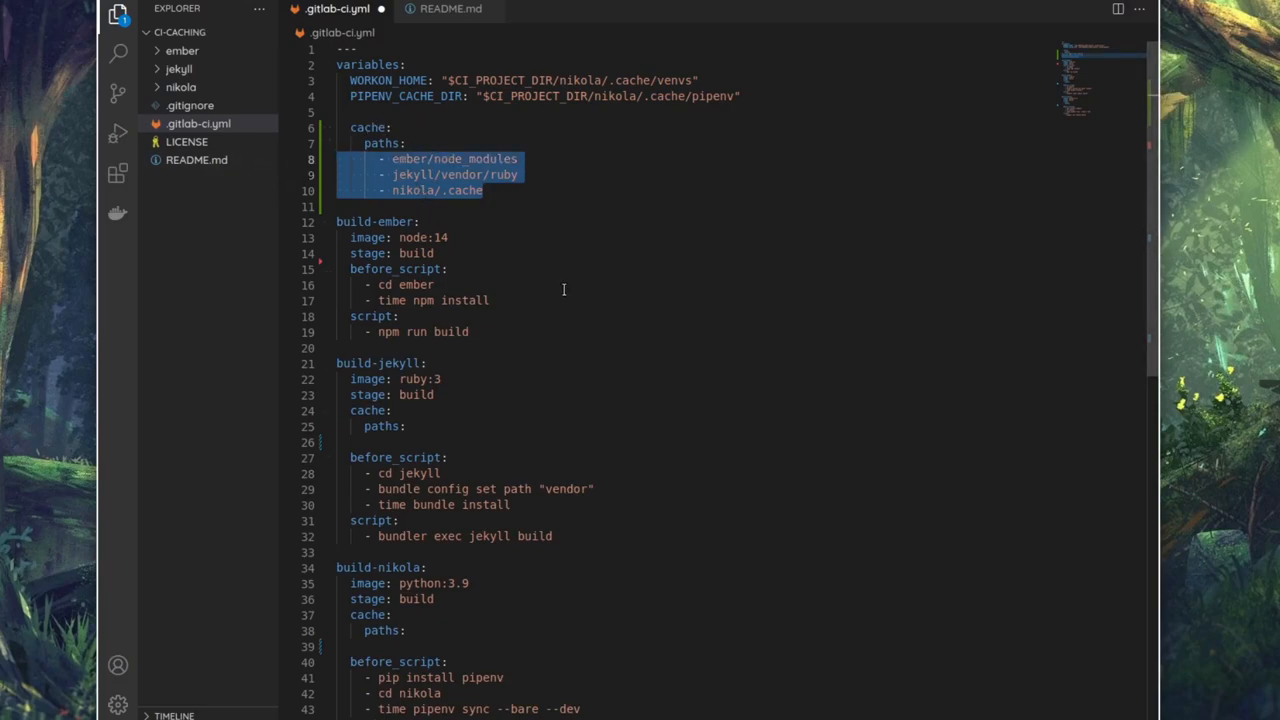
scroll(down, 3)
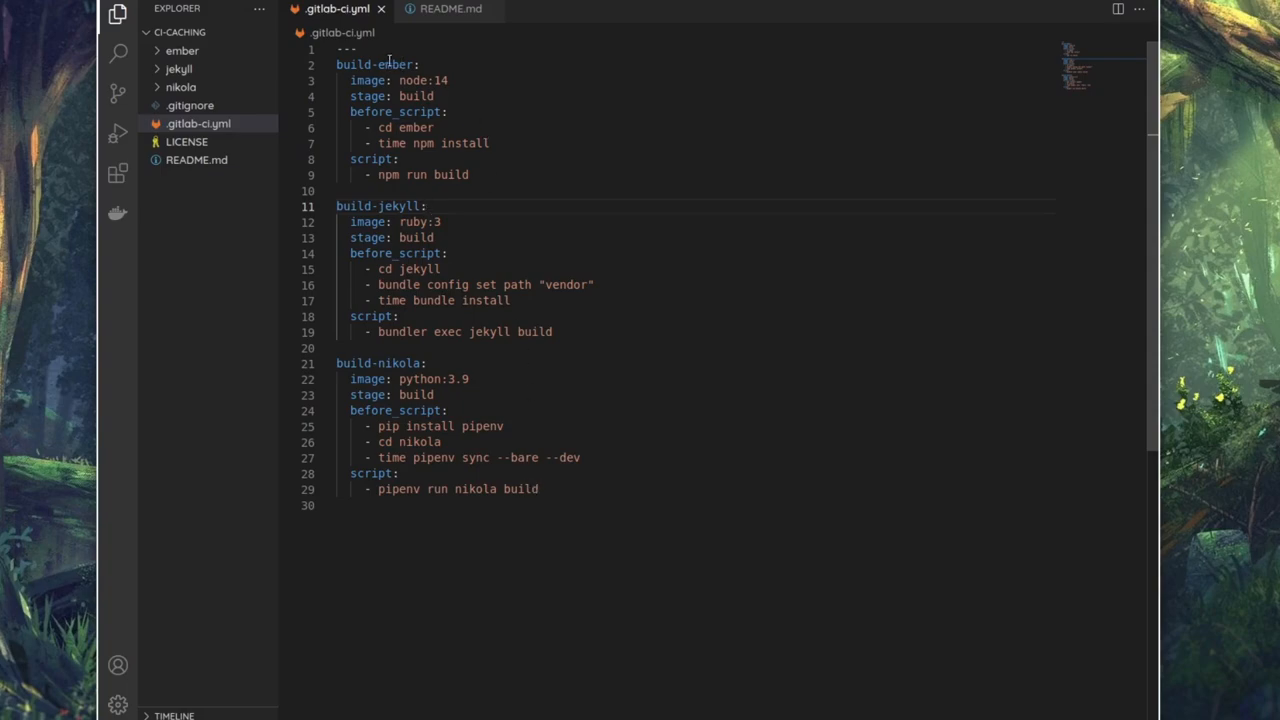
double_click(424, 144)
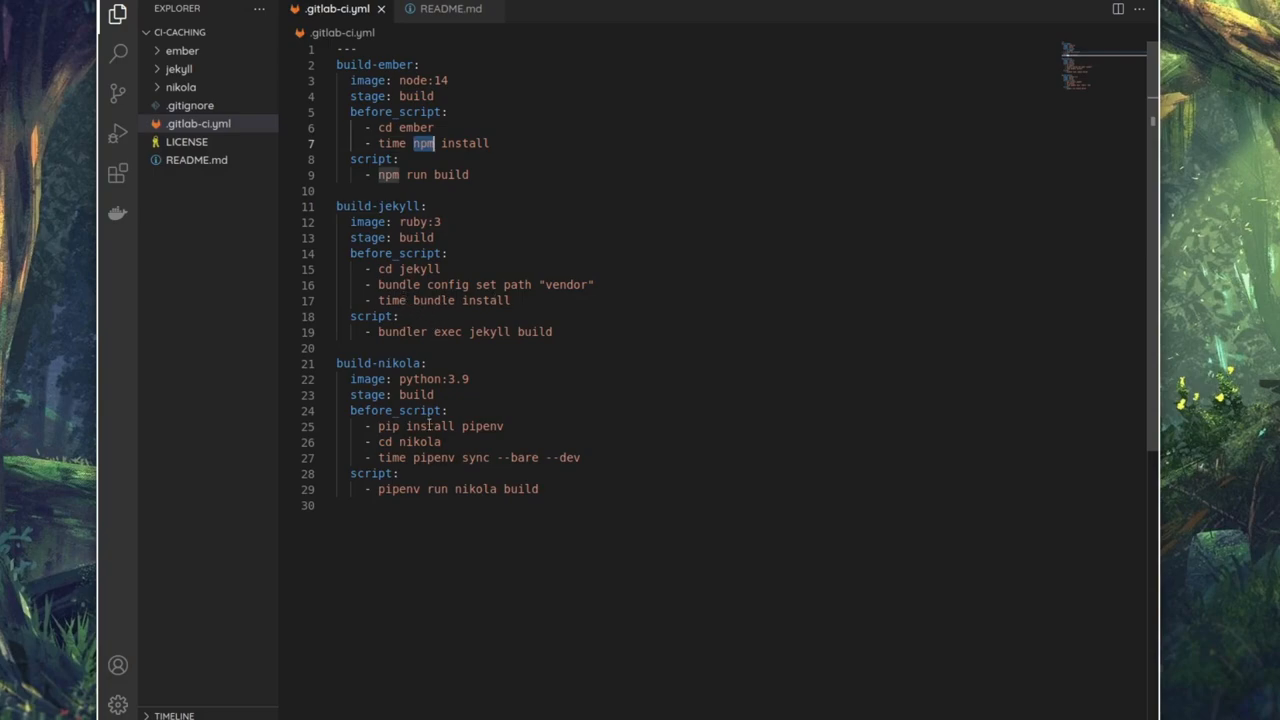
mouse_move(396, 268)
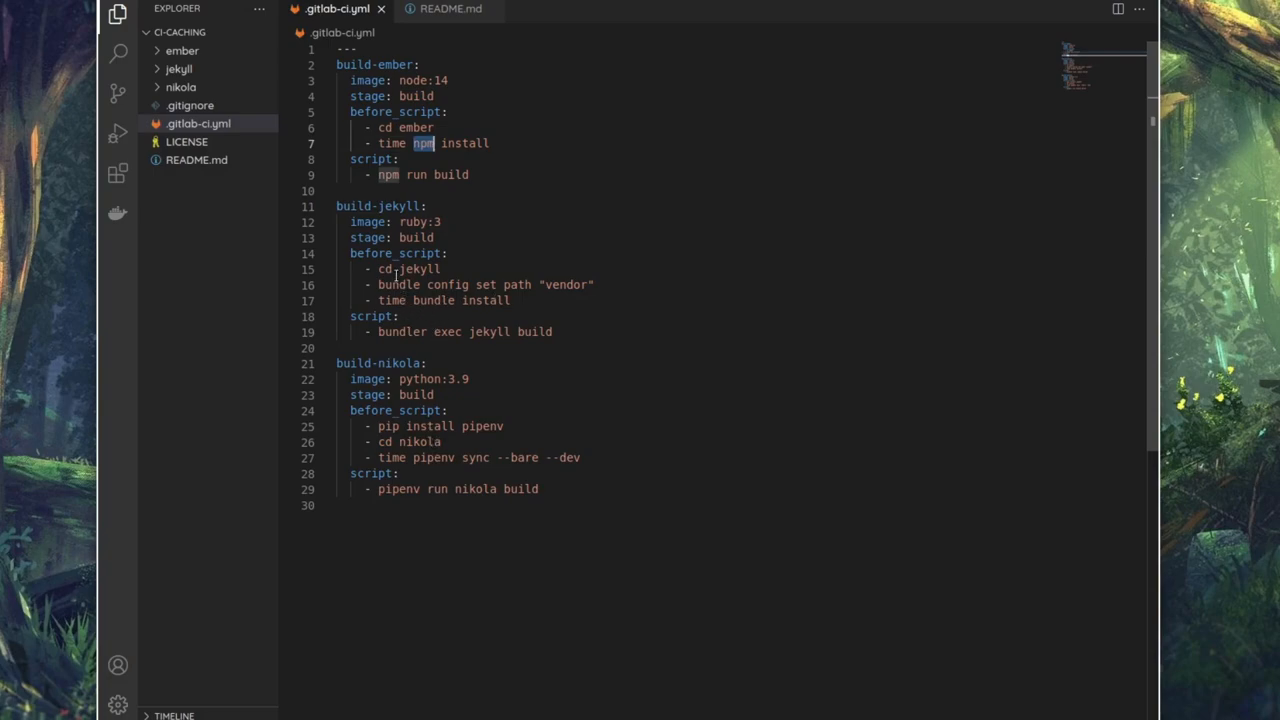
mouse_move(424, 192)
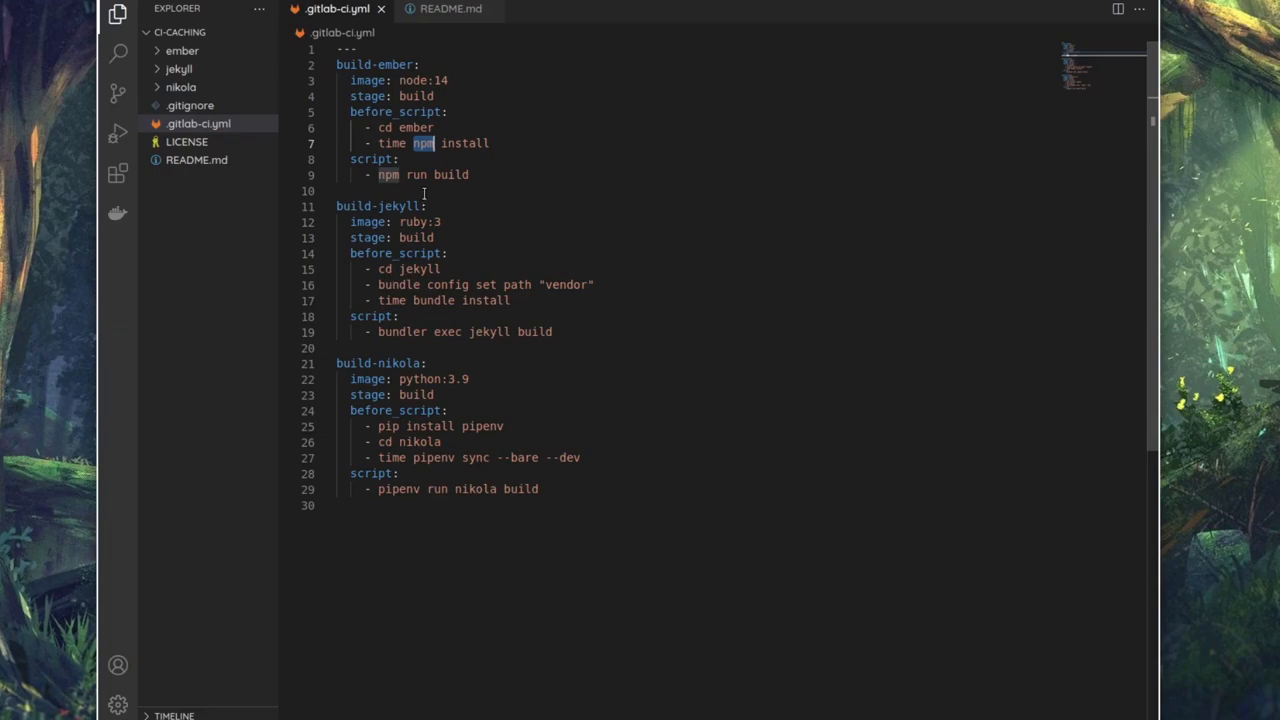
click(424, 192)
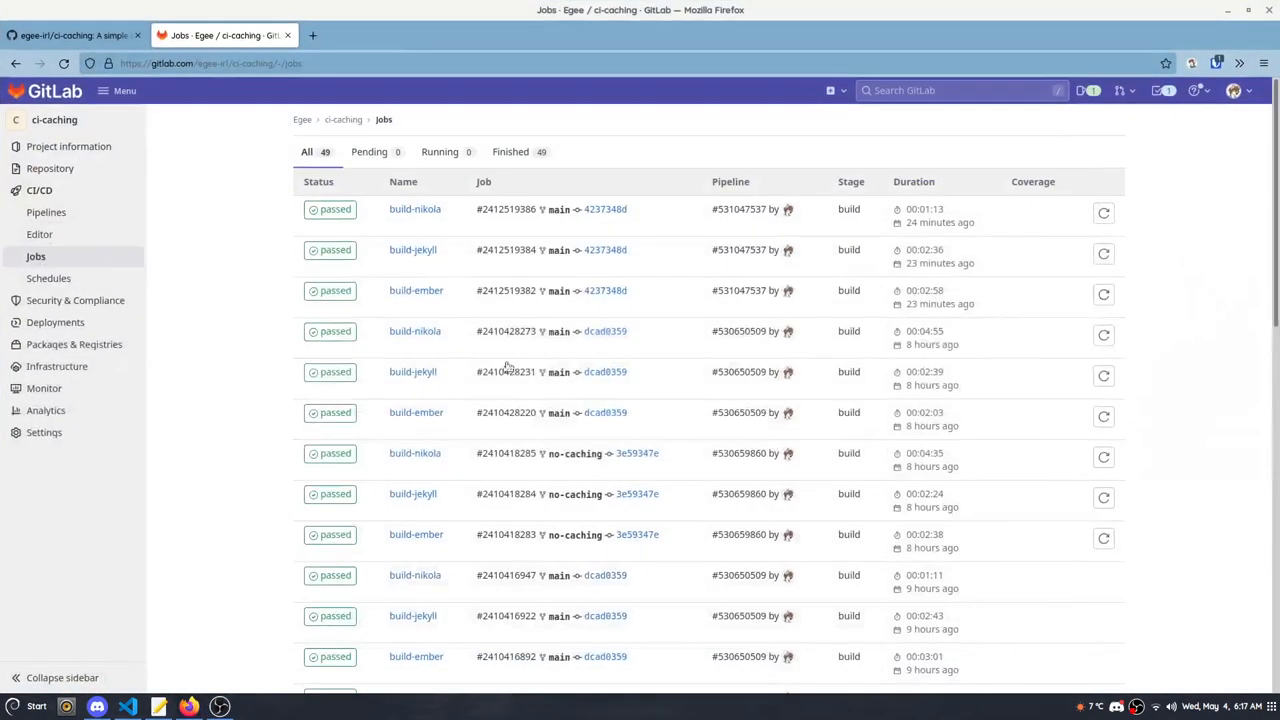
Step: Switch to the ci-caching GitHub page and pick .gitlab-ci.yml from the file list
click(70, 36)
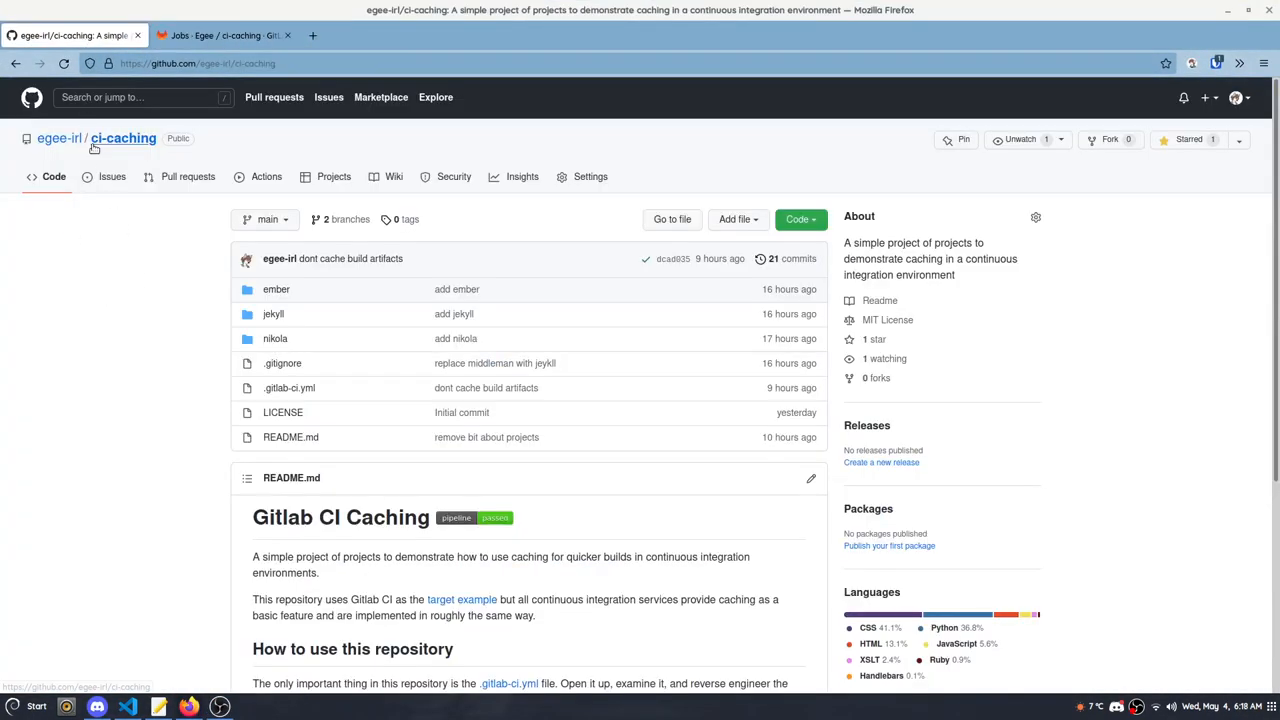
mouse_move(140, 336)
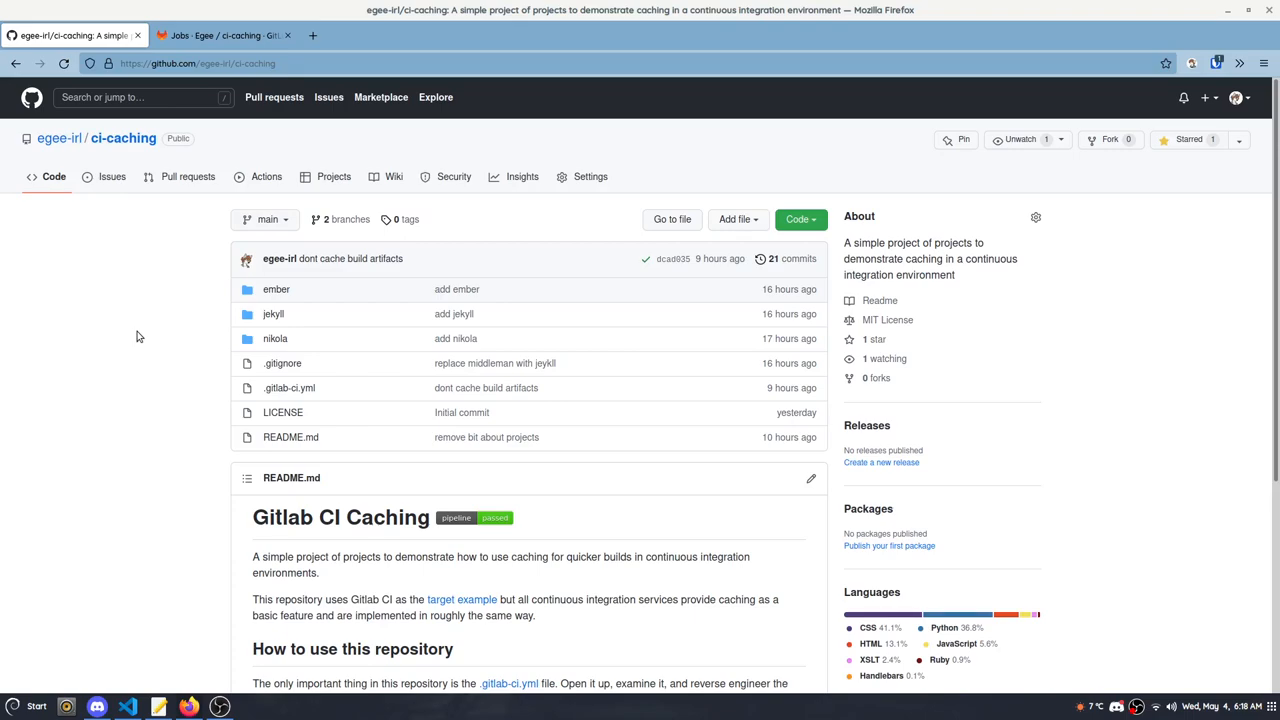
click(288, 388)
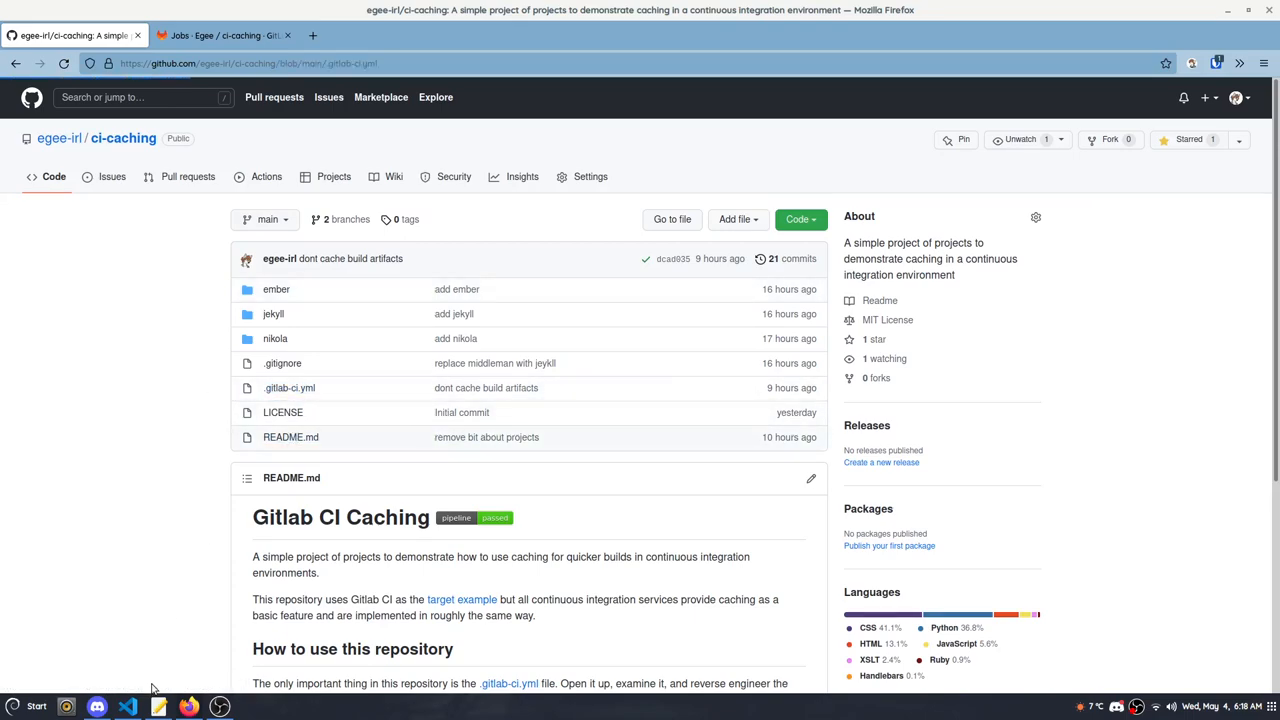
Step: View the repository's .gitlab-ci.yml with per-job cache paths, then return to the GitLab tab
click(288, 388)
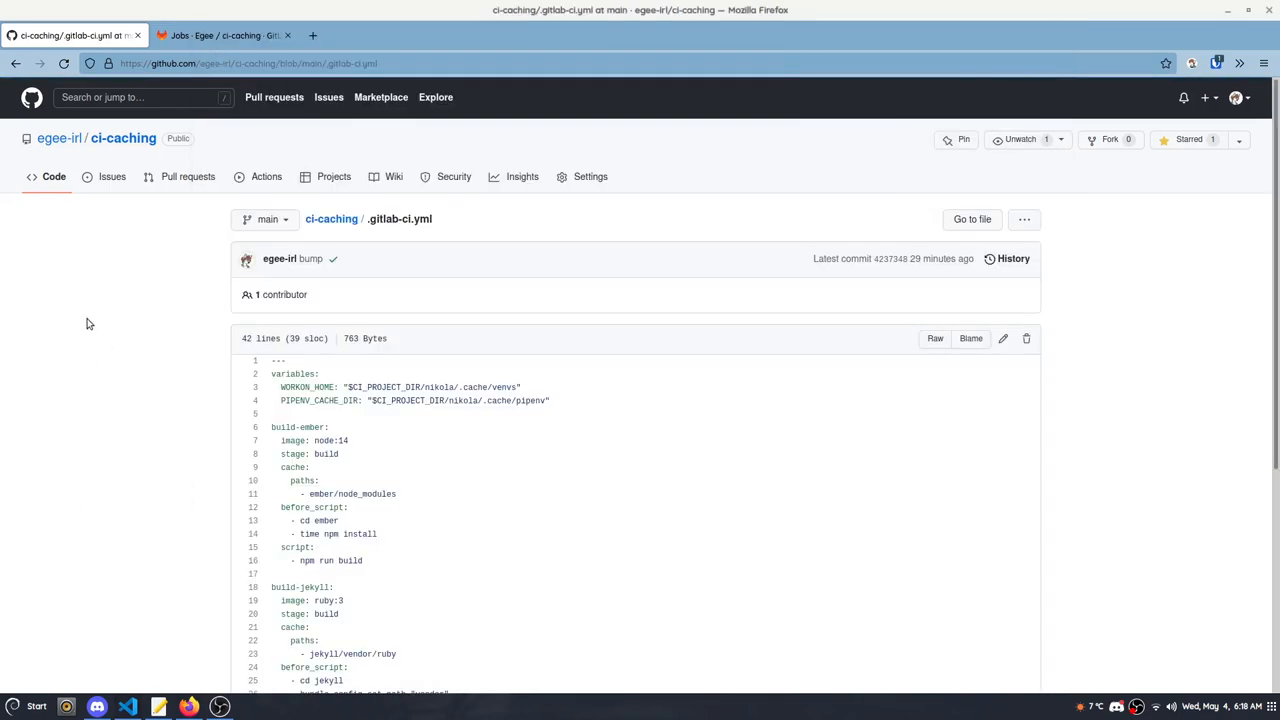
scroll(down, 3)
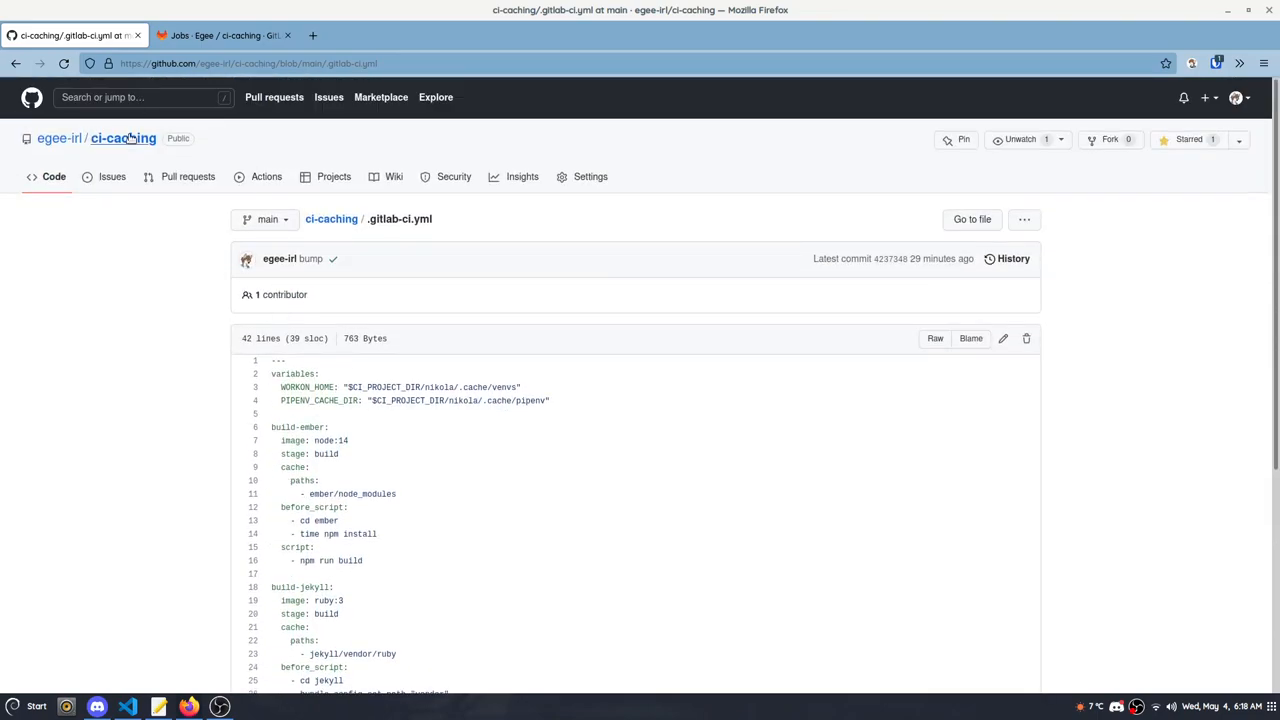
click(224, 36)
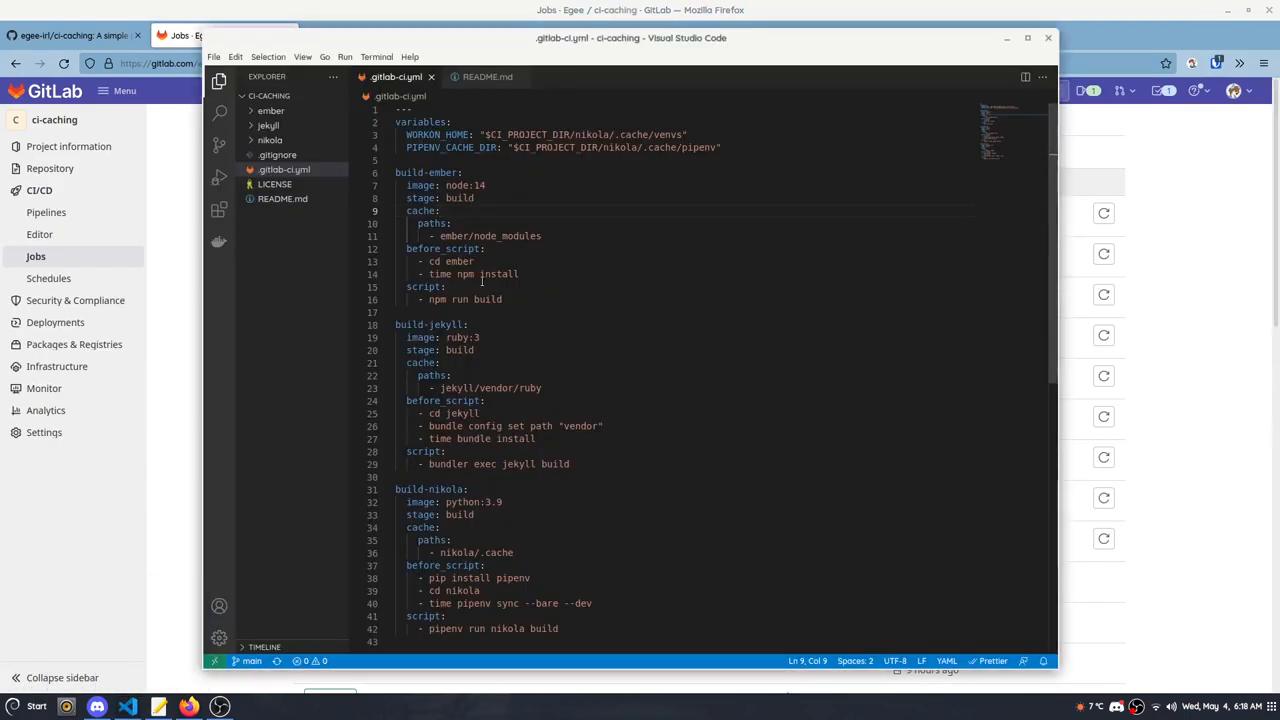
Step: Highlight the time command in the ember install line of the local .gitlab-ci.yml
double_click(440, 274)
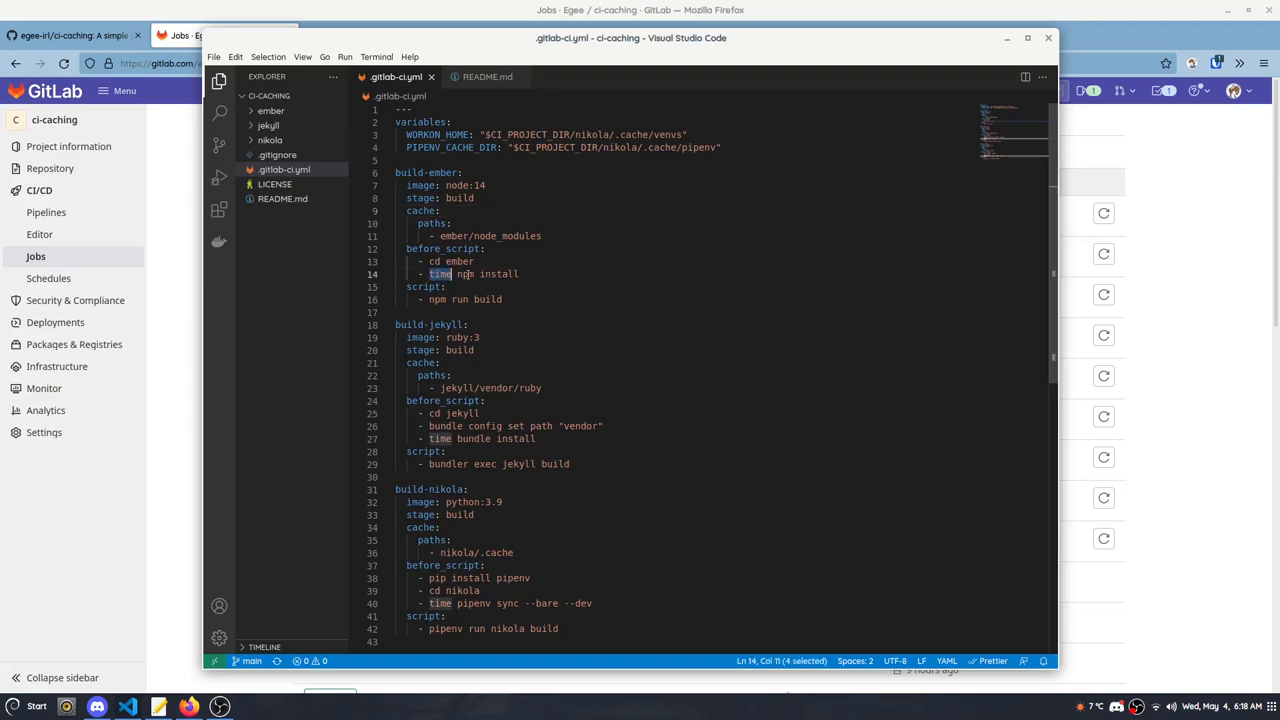
scroll(down, 3)
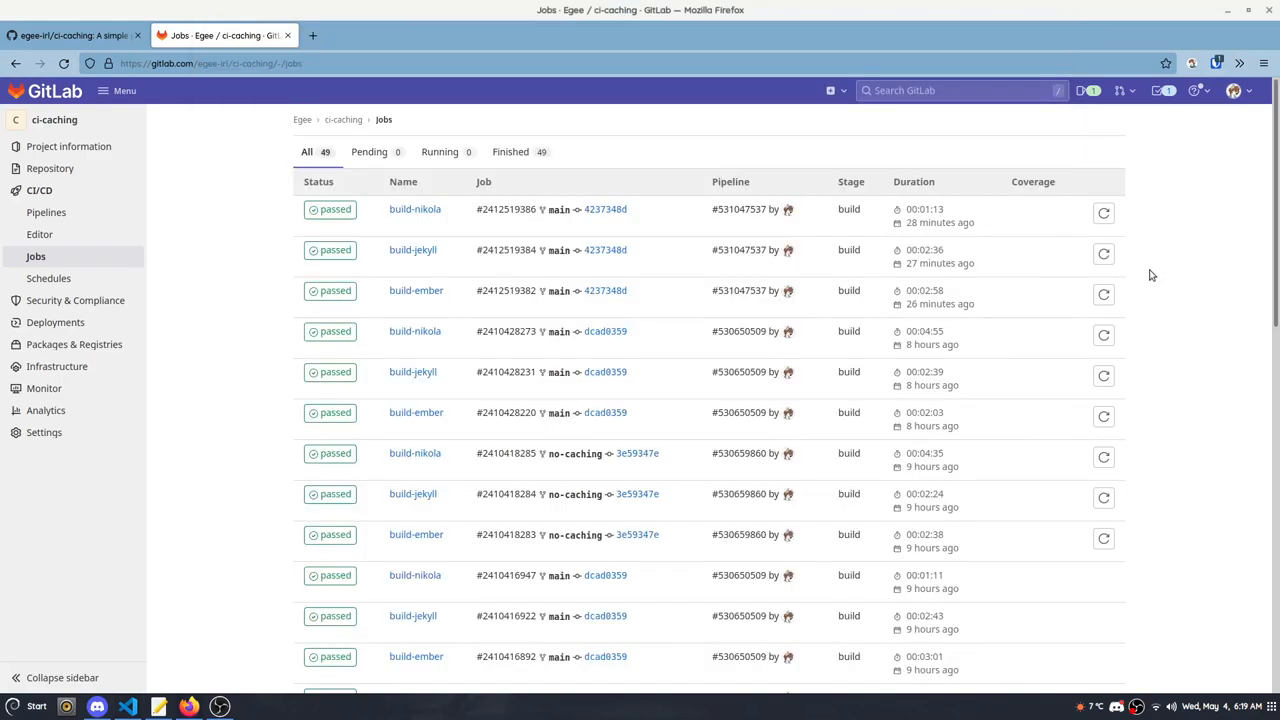
mouse_move(1004, 340)
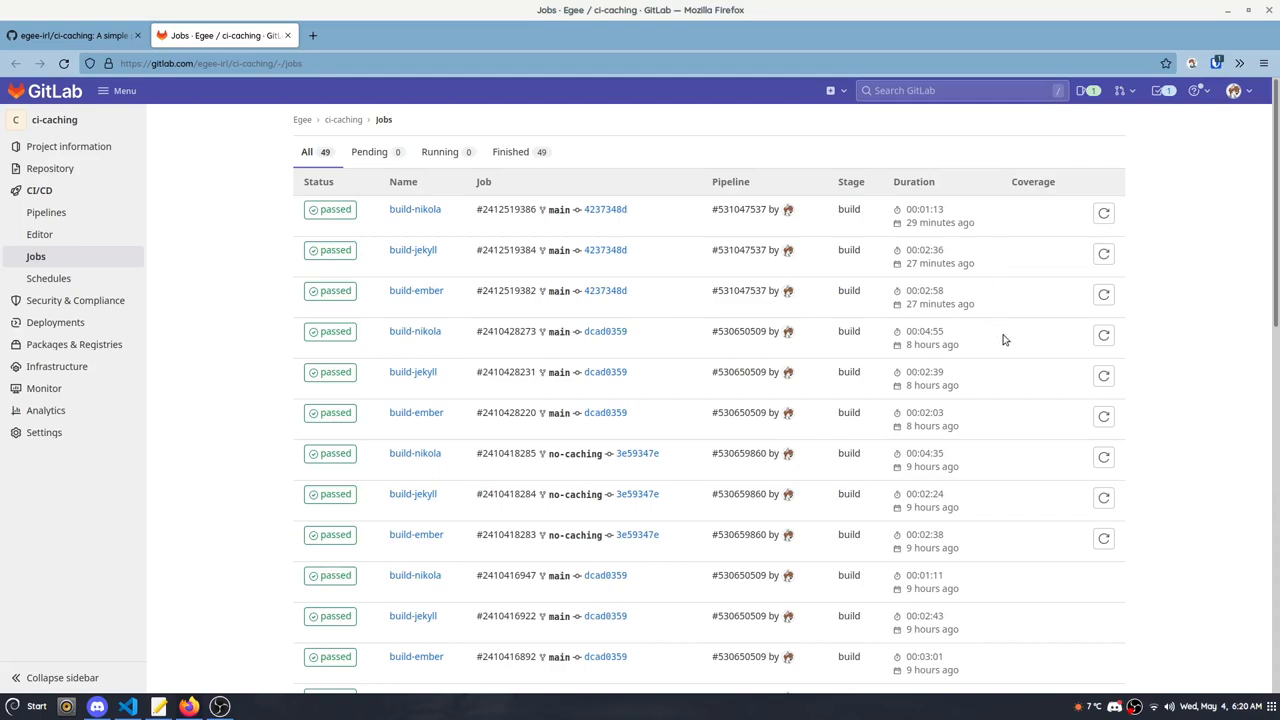
mouse_move(650, 190)
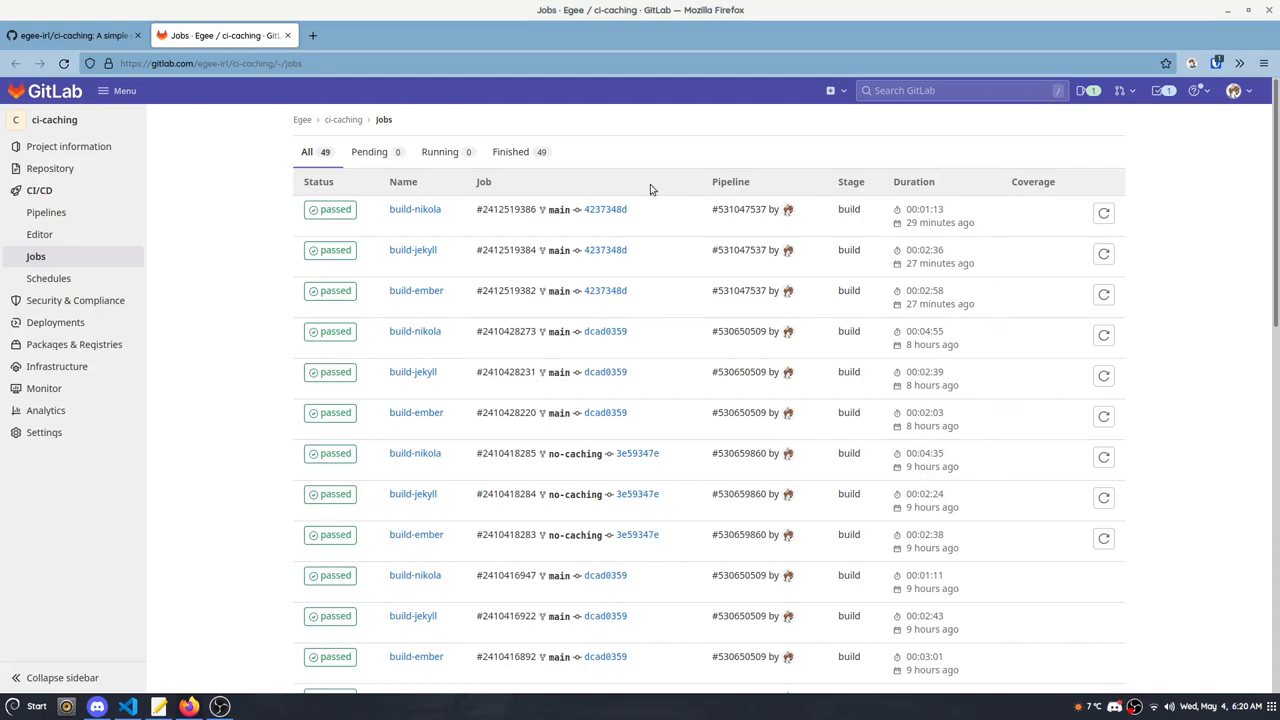
mouse_move(844, 334)
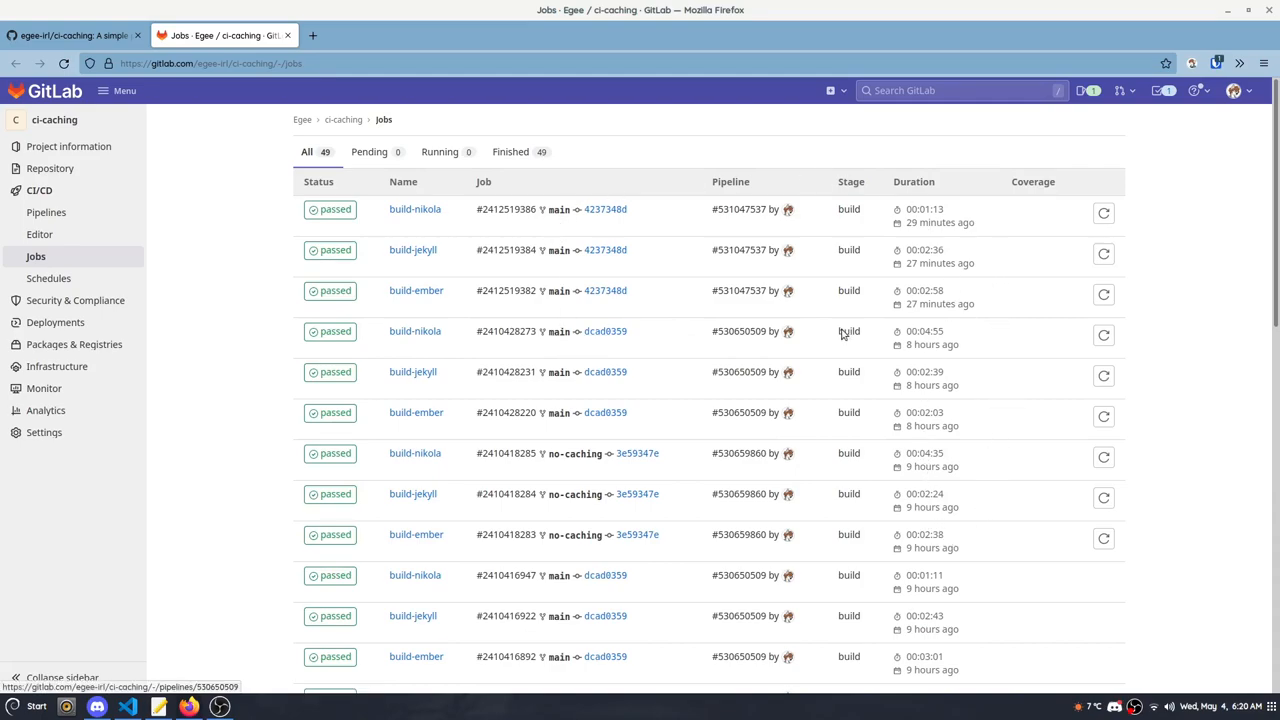
mouse_move(576, 452)
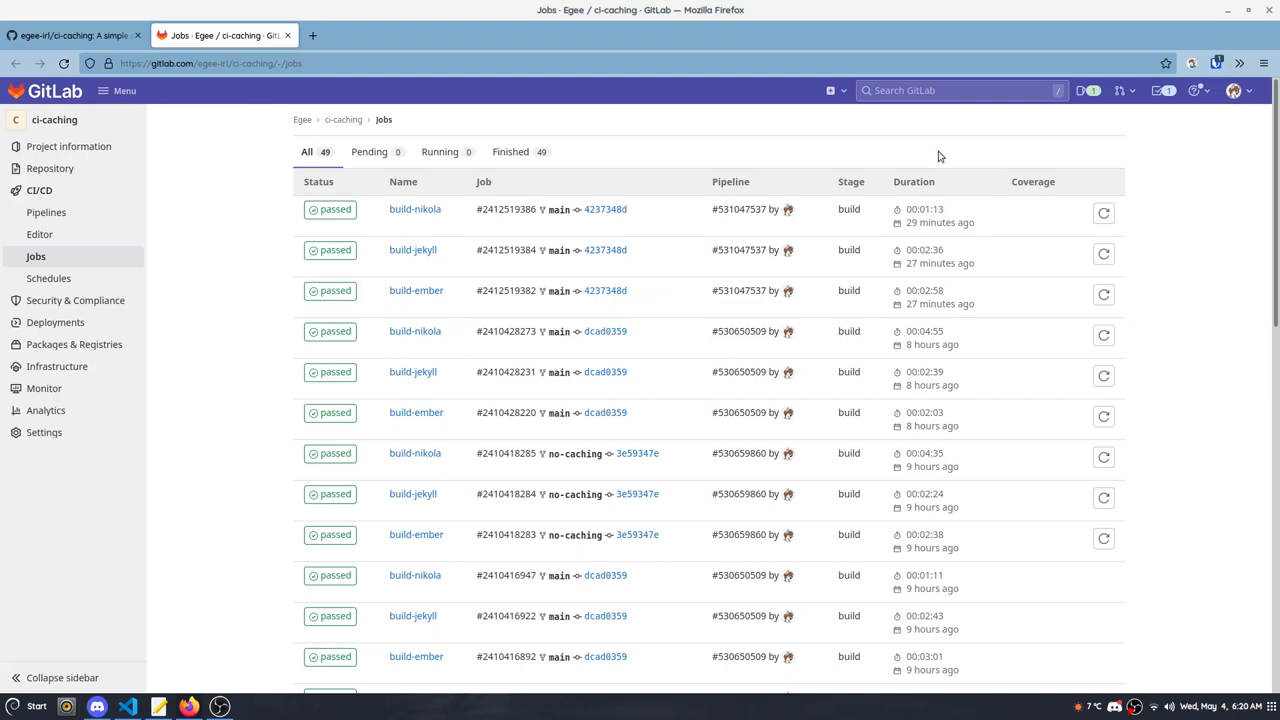
mouse_move(948, 160)
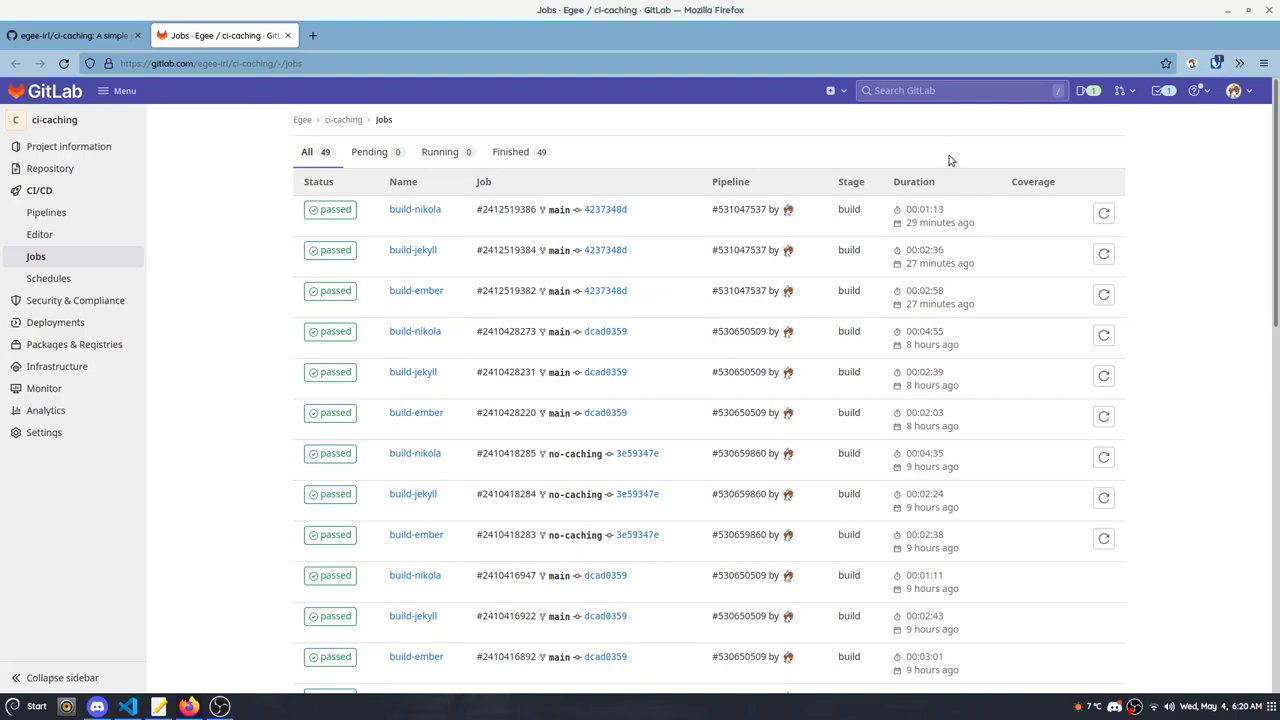
mouse_move(924, 500)
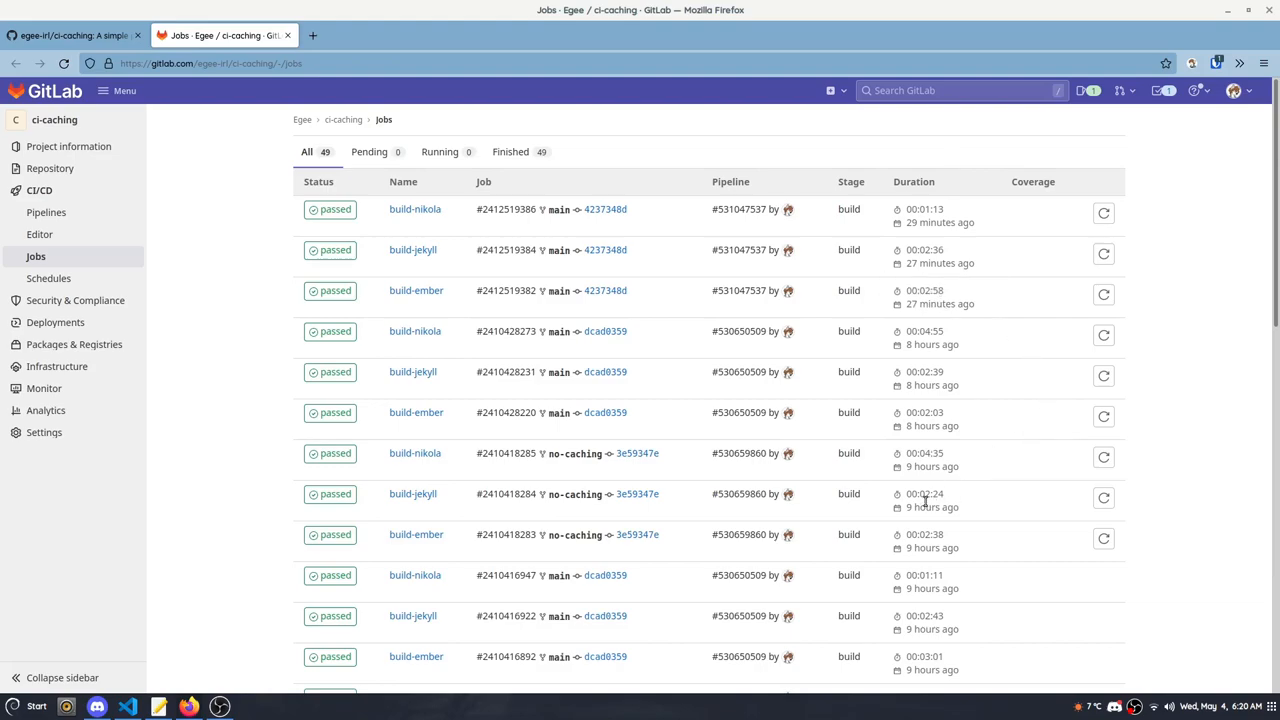
Step: Pick out the uncached build-jekyll job's 00:02:24 duration in the Jobs list
double_click(928, 492)
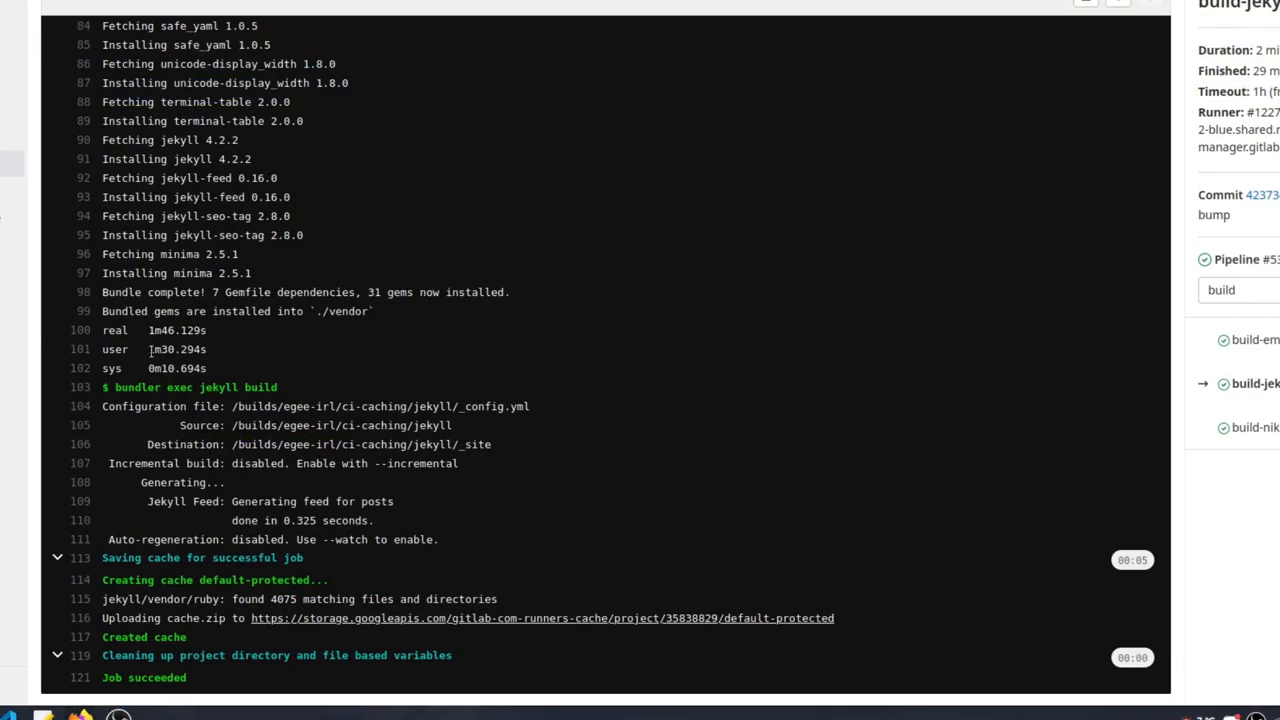
Step: Highlight the bundle install timing in the build-jekyll job log
double_click(176, 348)
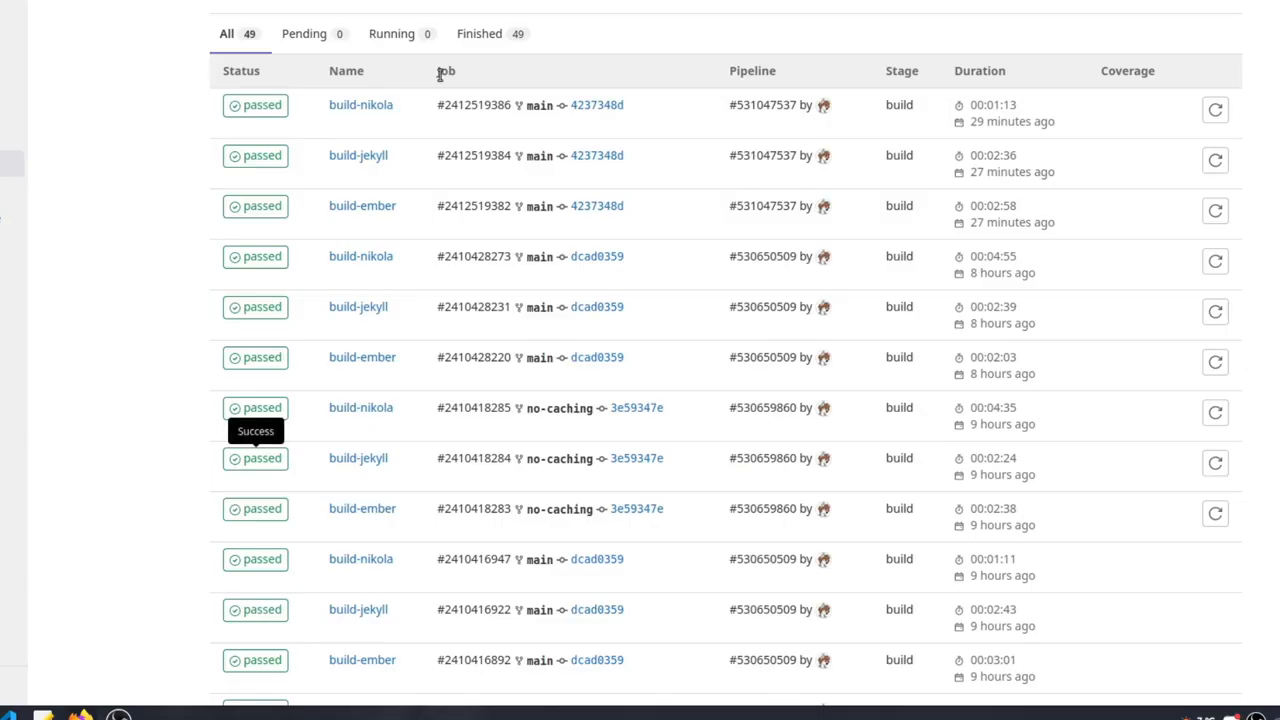
mouse_move(156, 144)
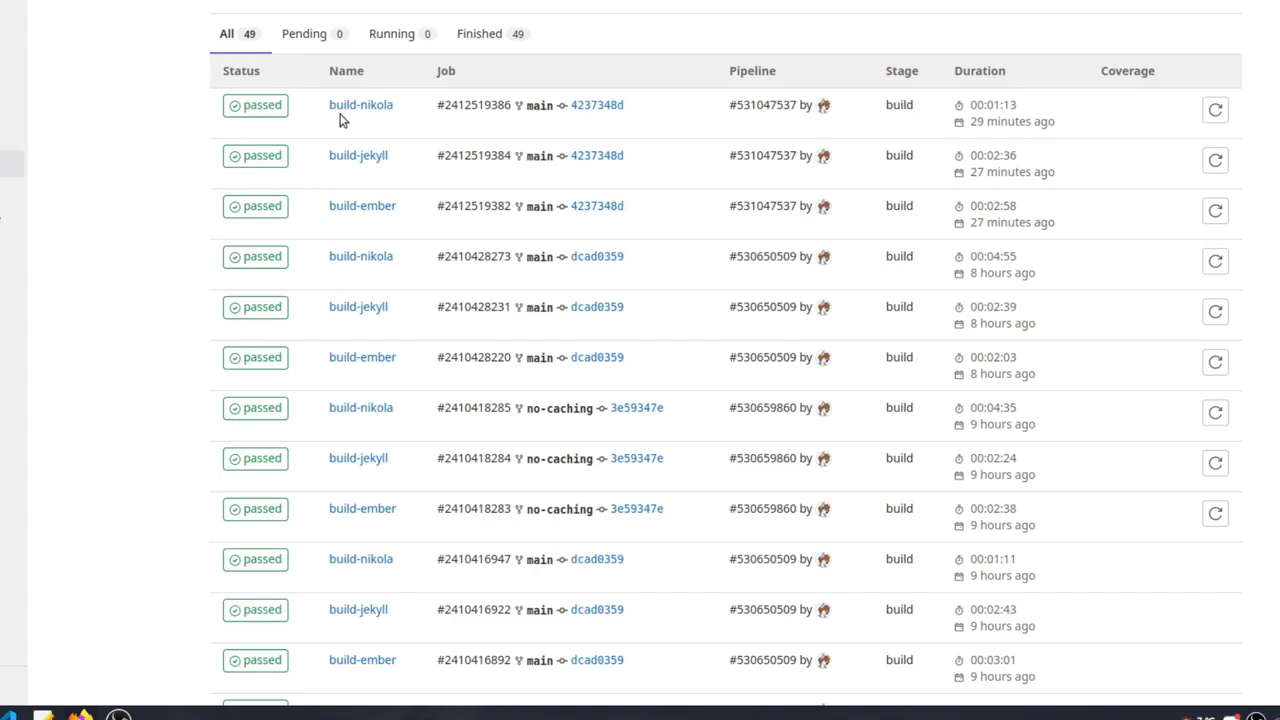
mouse_move(360, 104)
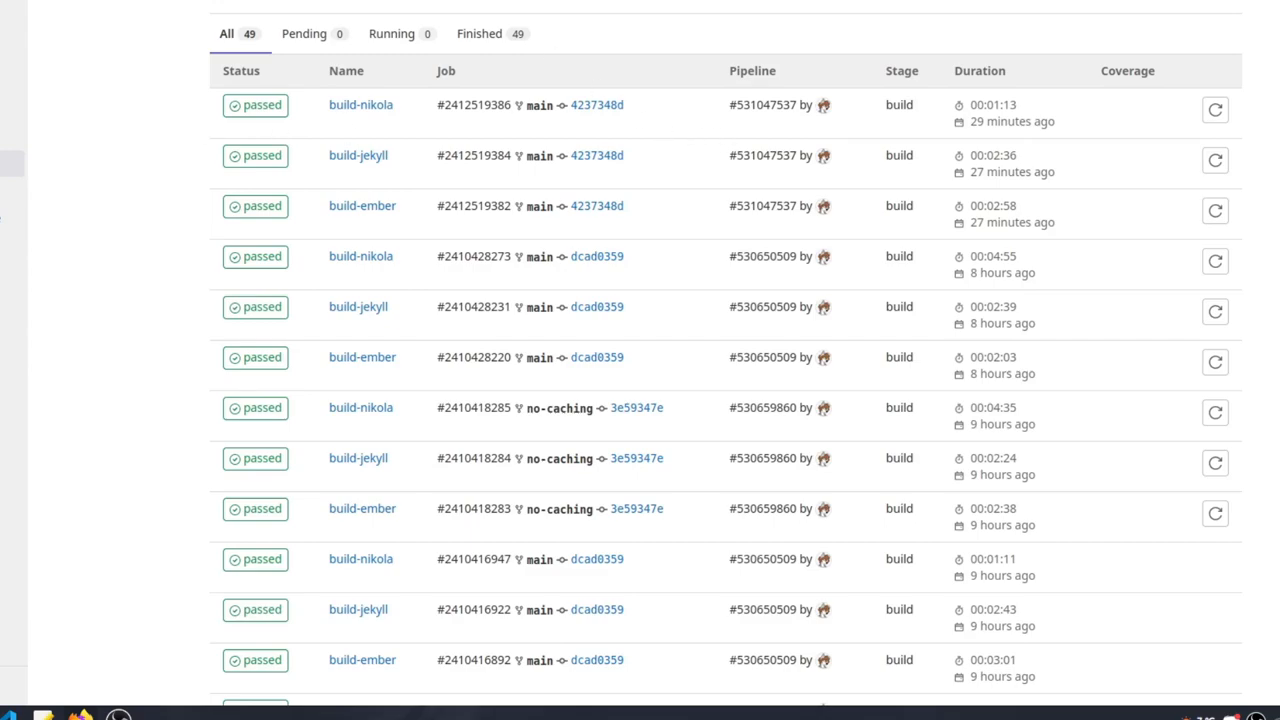
mouse_move(358, 458)
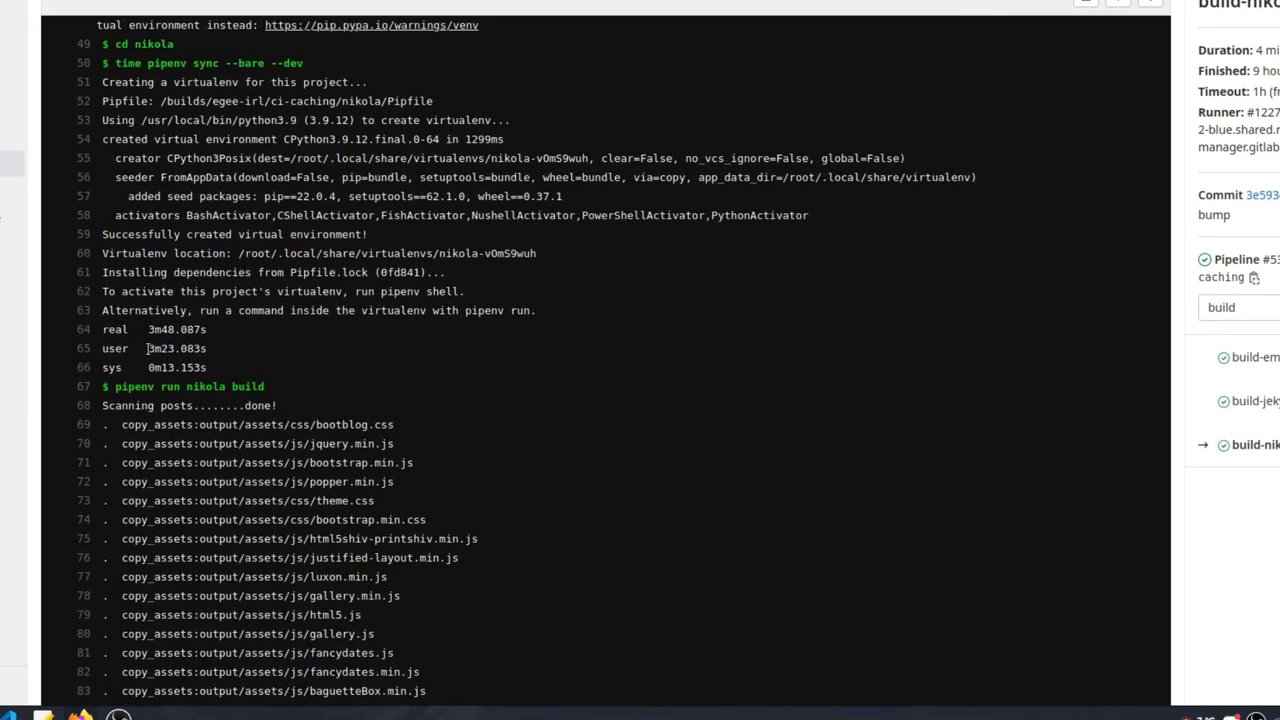
Step: Highlight the uncached build-nikola pipenv install time of 3m40s
double_click(160, 348)
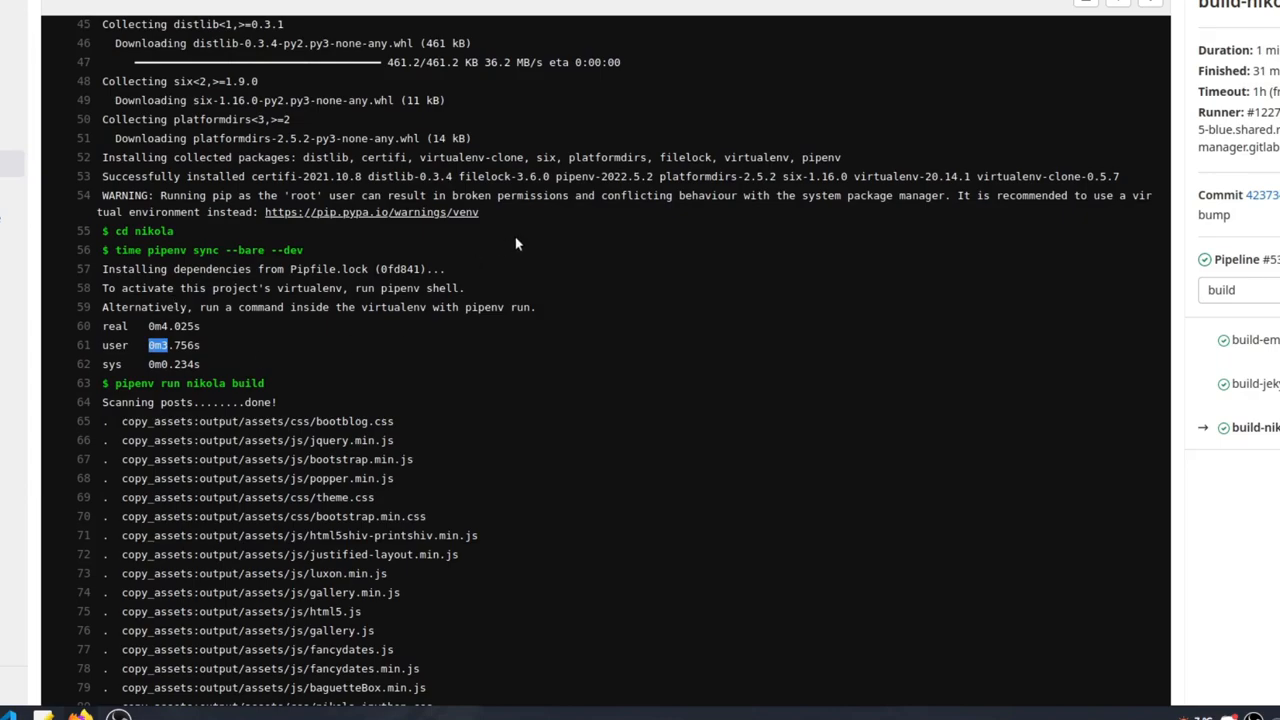
mouse_move(478, 246)
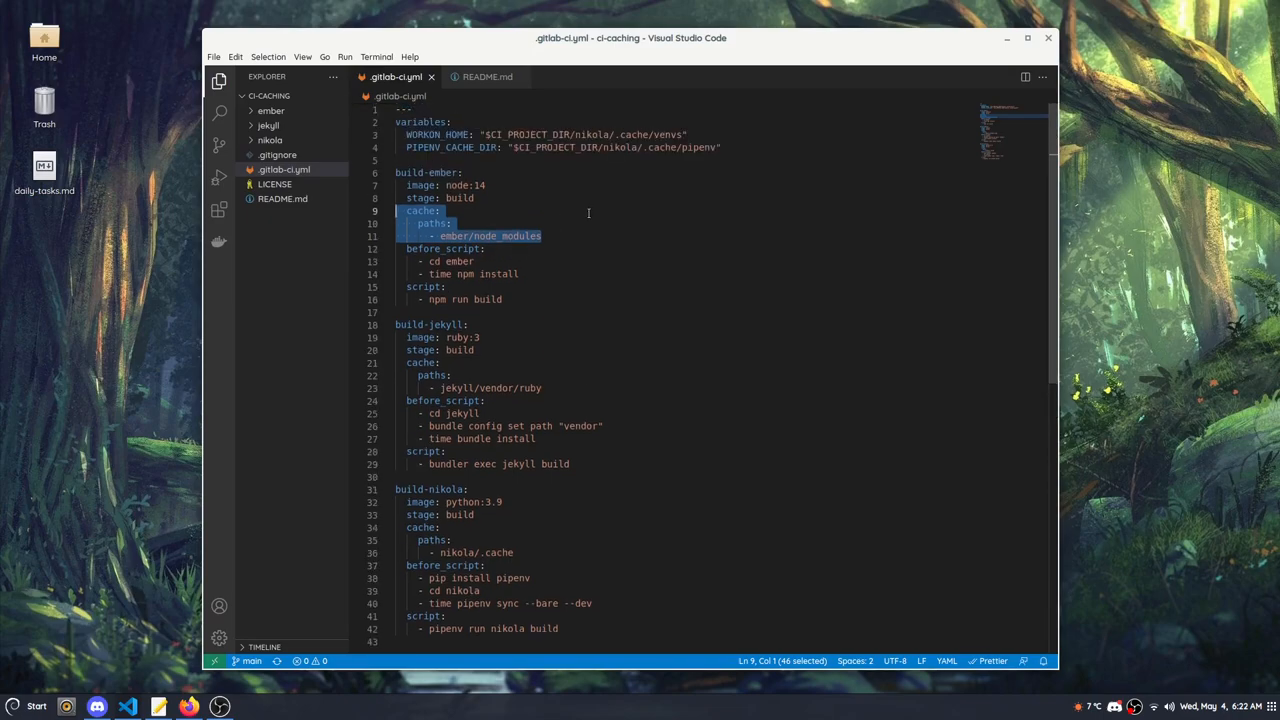
Step: Deselect the ember cache lines, return to Firefox and bring up the ci-caching GitHub repository page
click(464, 160)
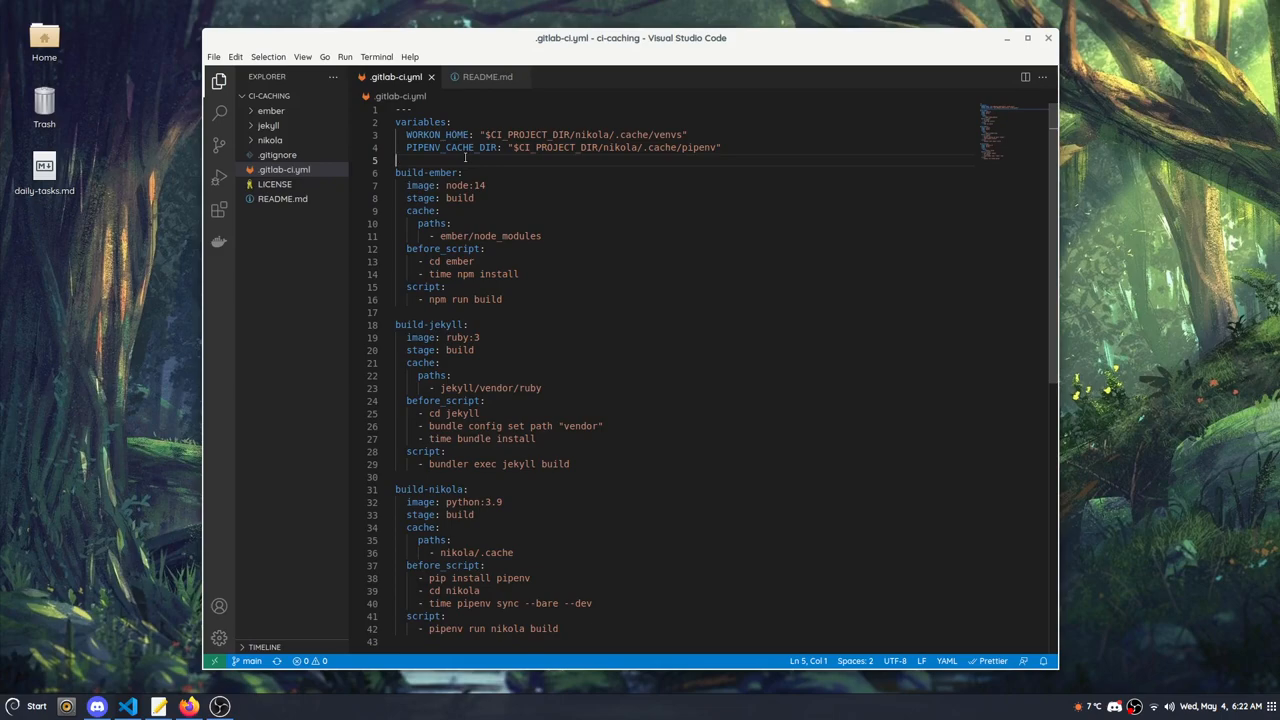
mouse_move(442, 320)
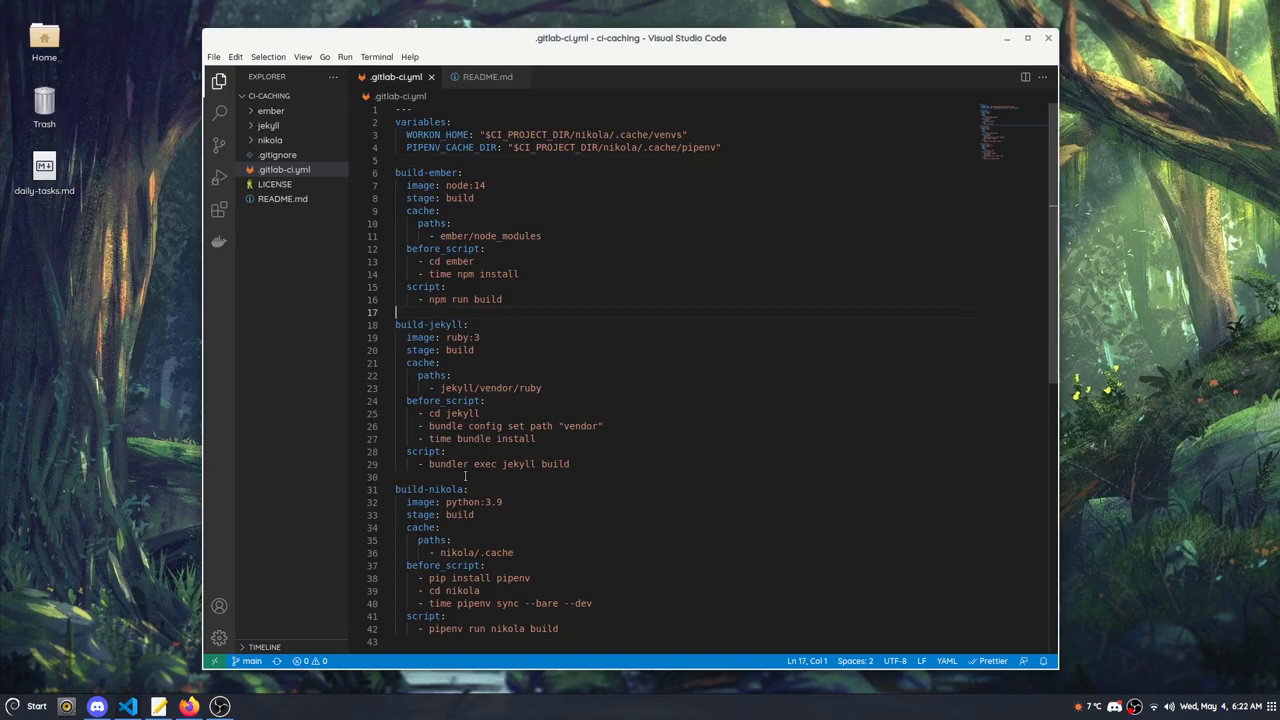
click(464, 476)
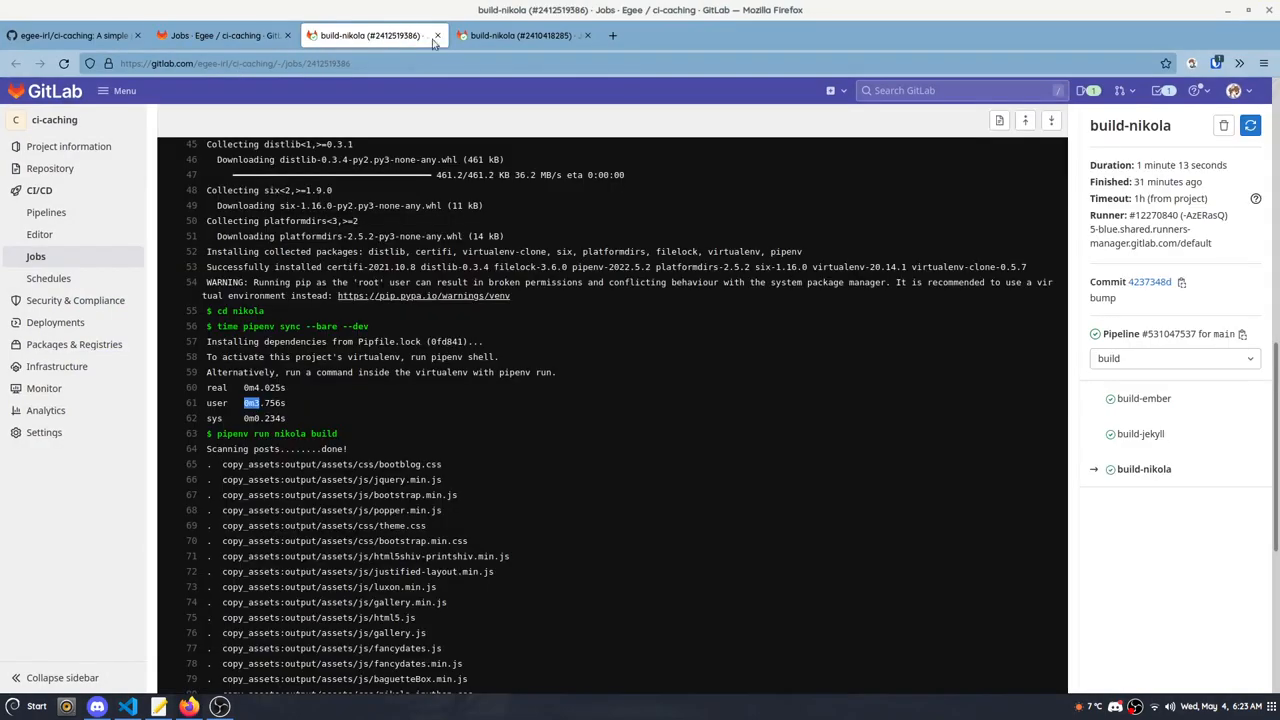
click(70, 36)
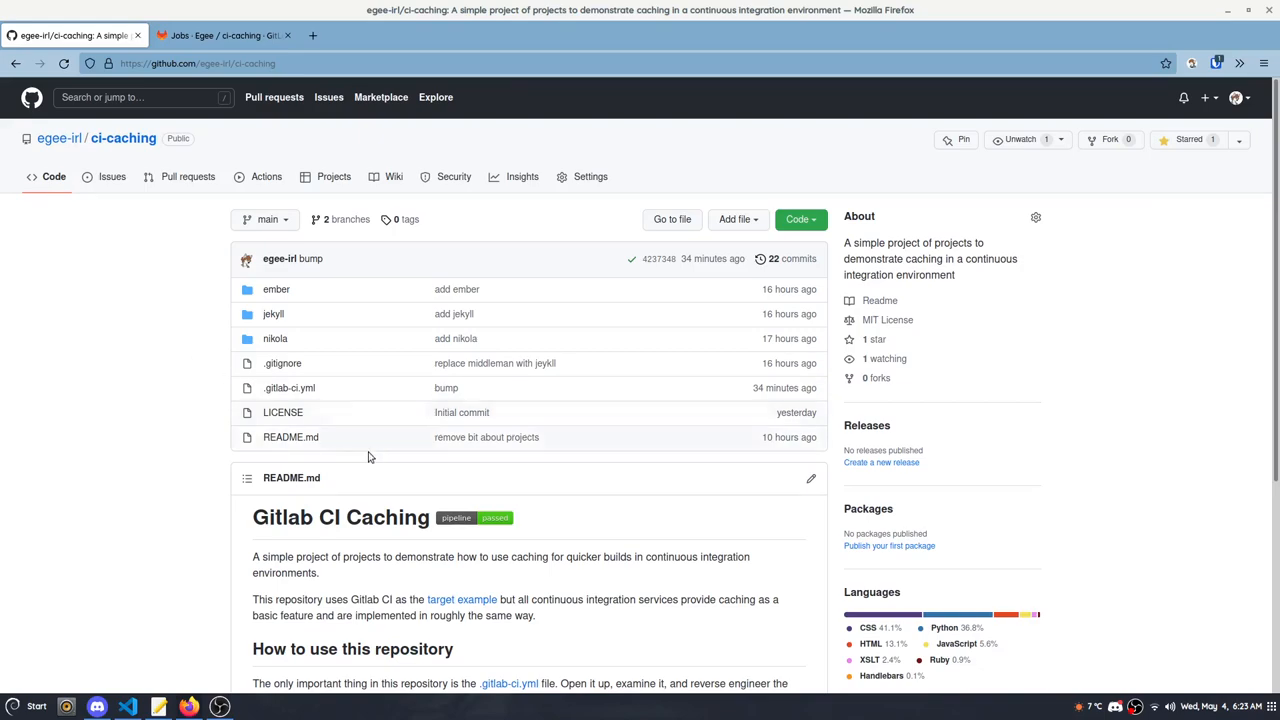
mouse_move(288, 388)
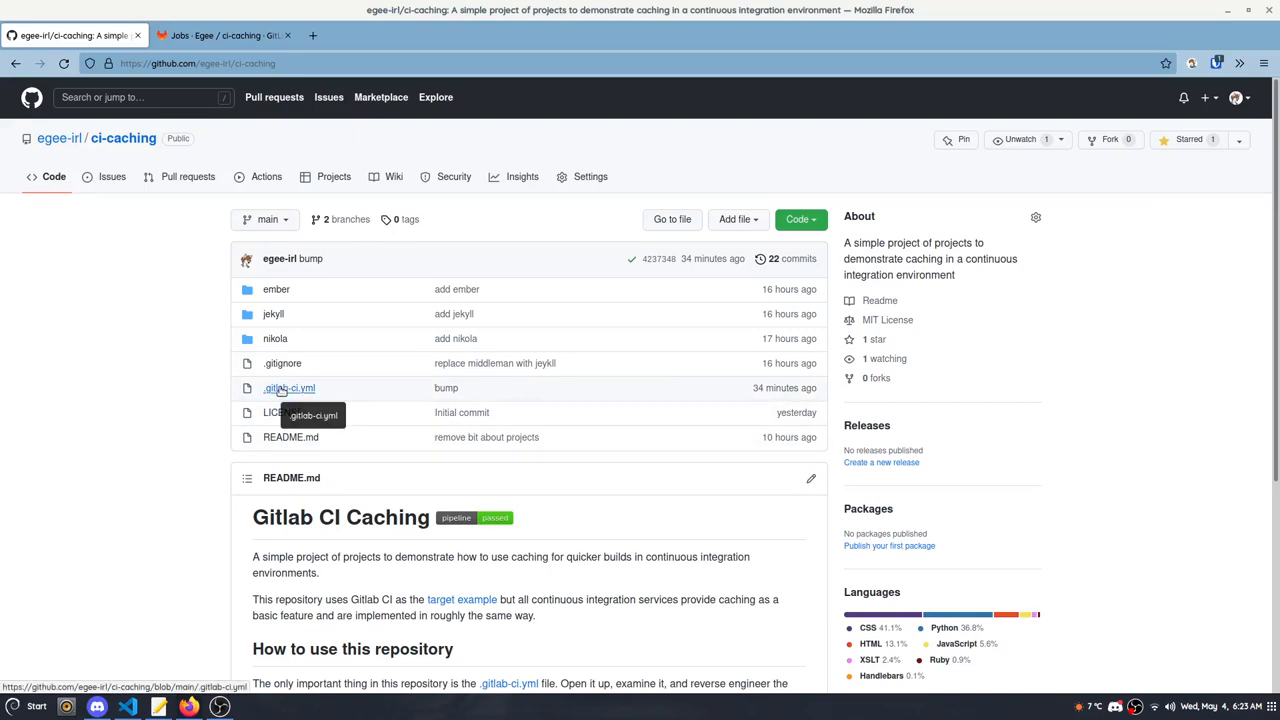
mouse_move(276, 338)
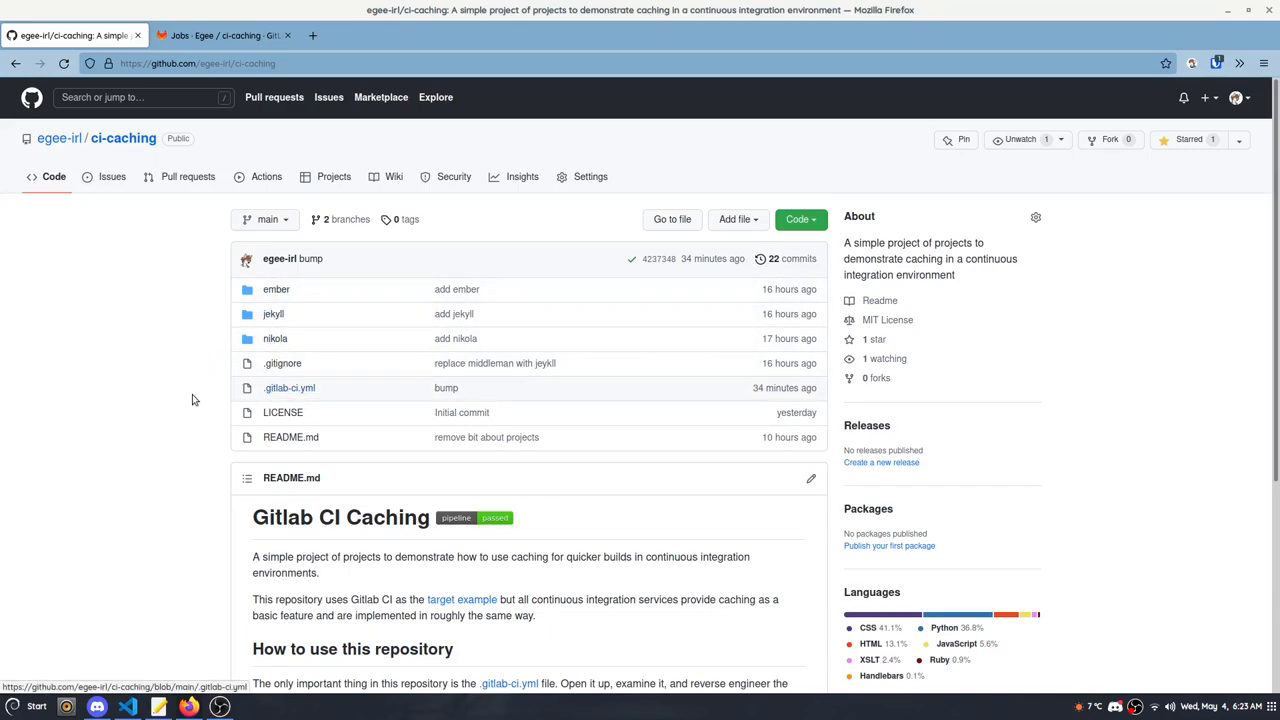
Step: Scroll through the README's Travis CI, GitLab CI, CircleCI and GitHub Actions references, then minimize Firefox to the desktop
scroll(down, 3)
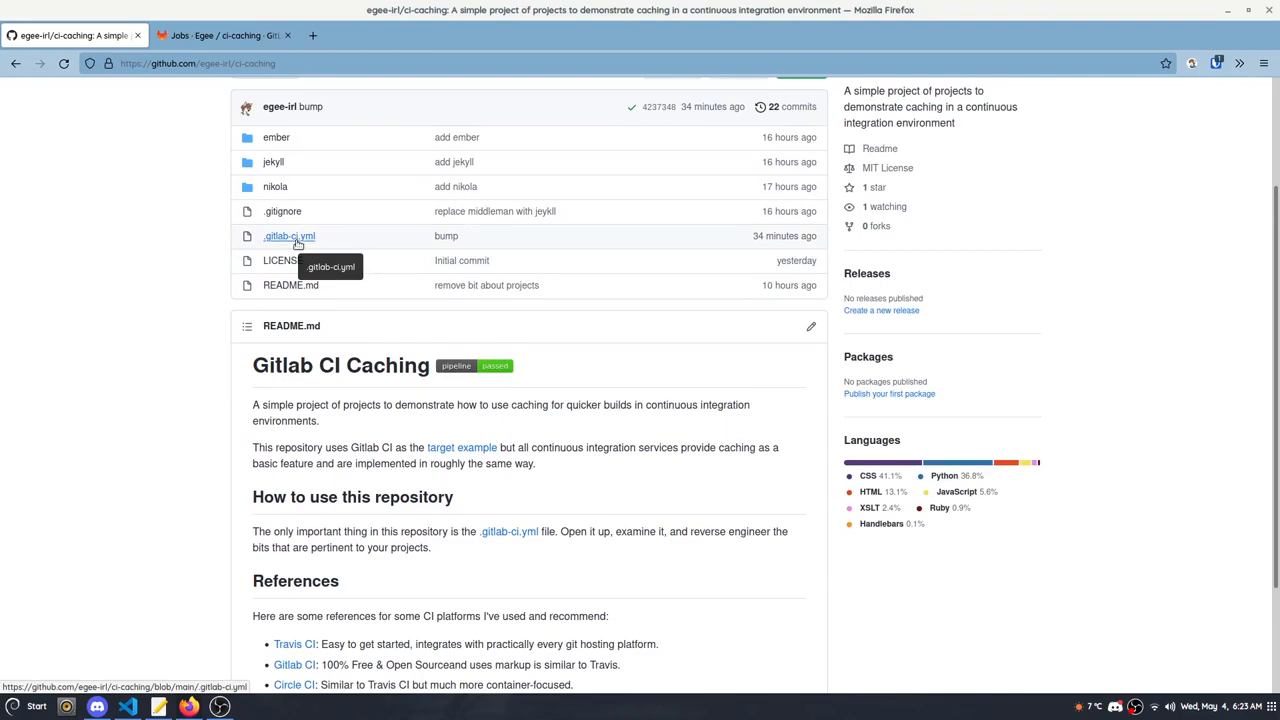
mouse_move(112, 336)
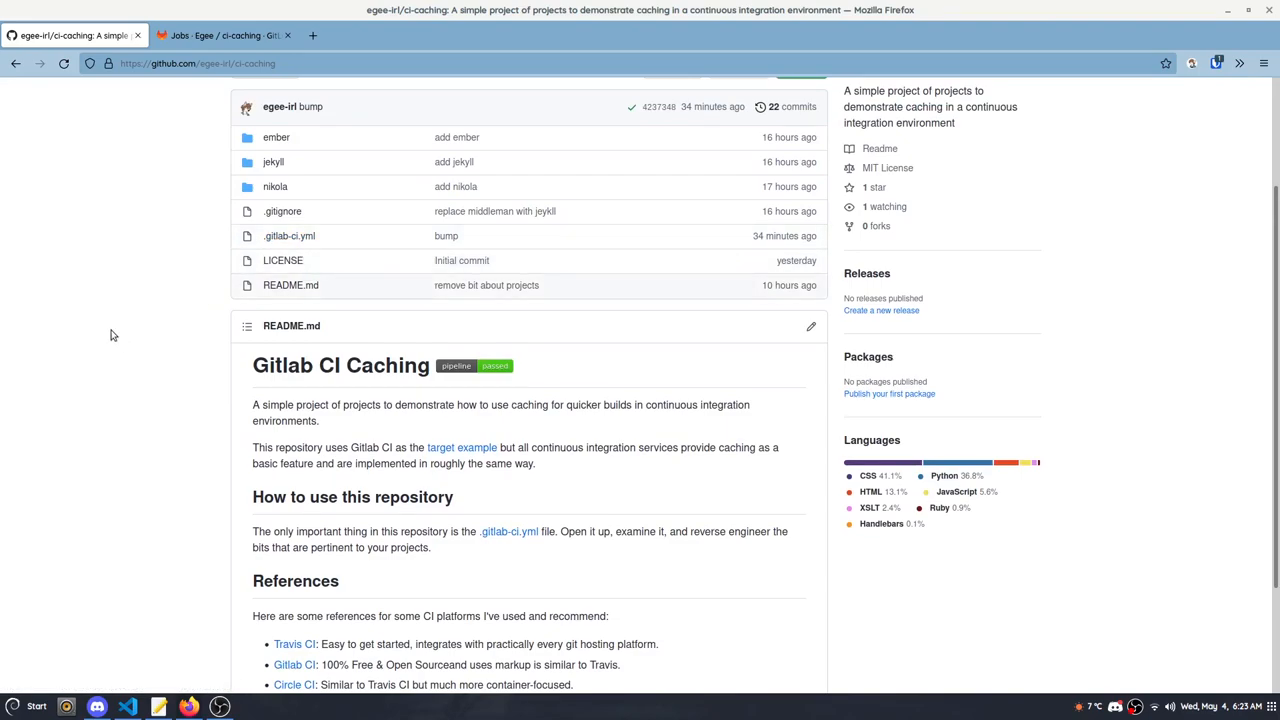
scroll(down, 3)
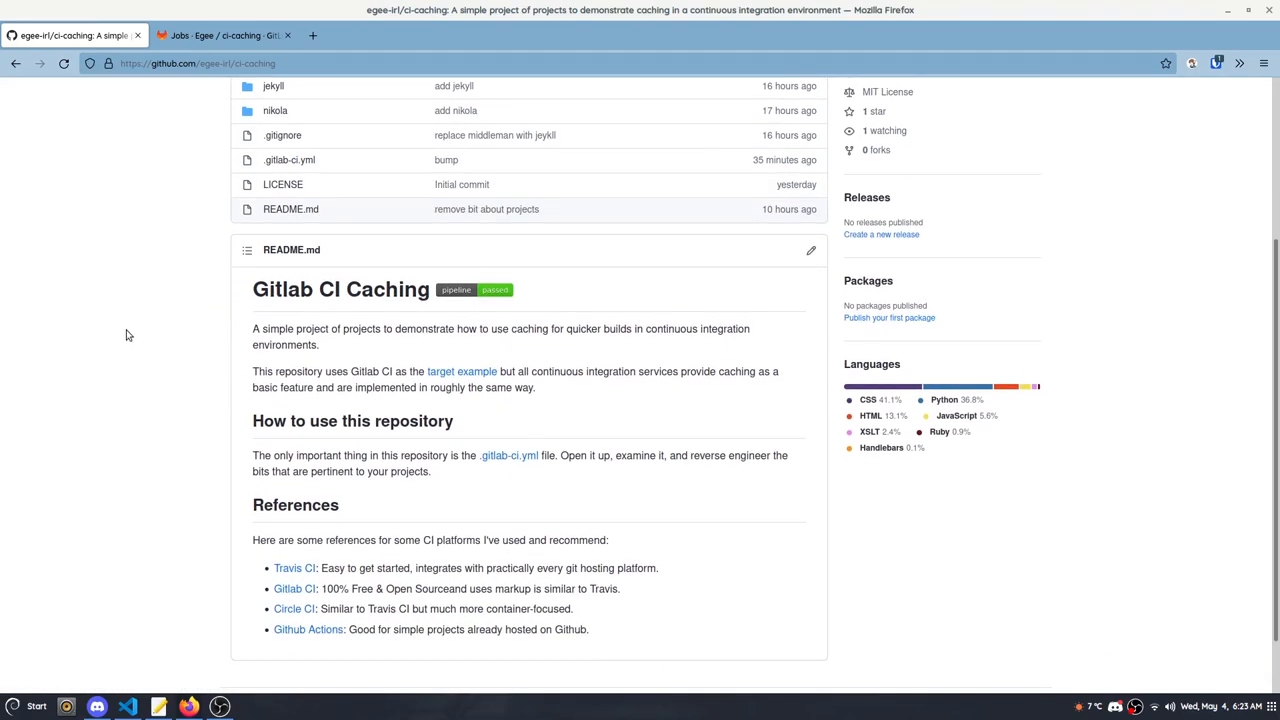
scroll(down, 3)
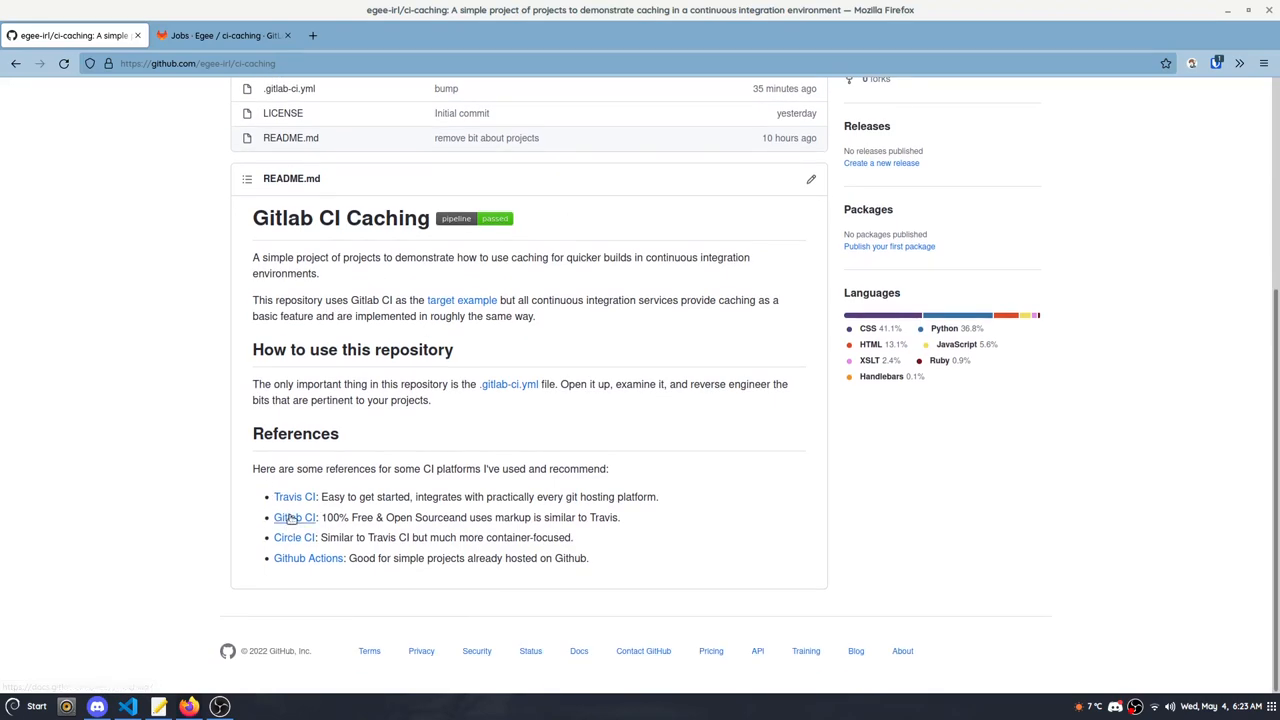
mouse_move(294, 496)
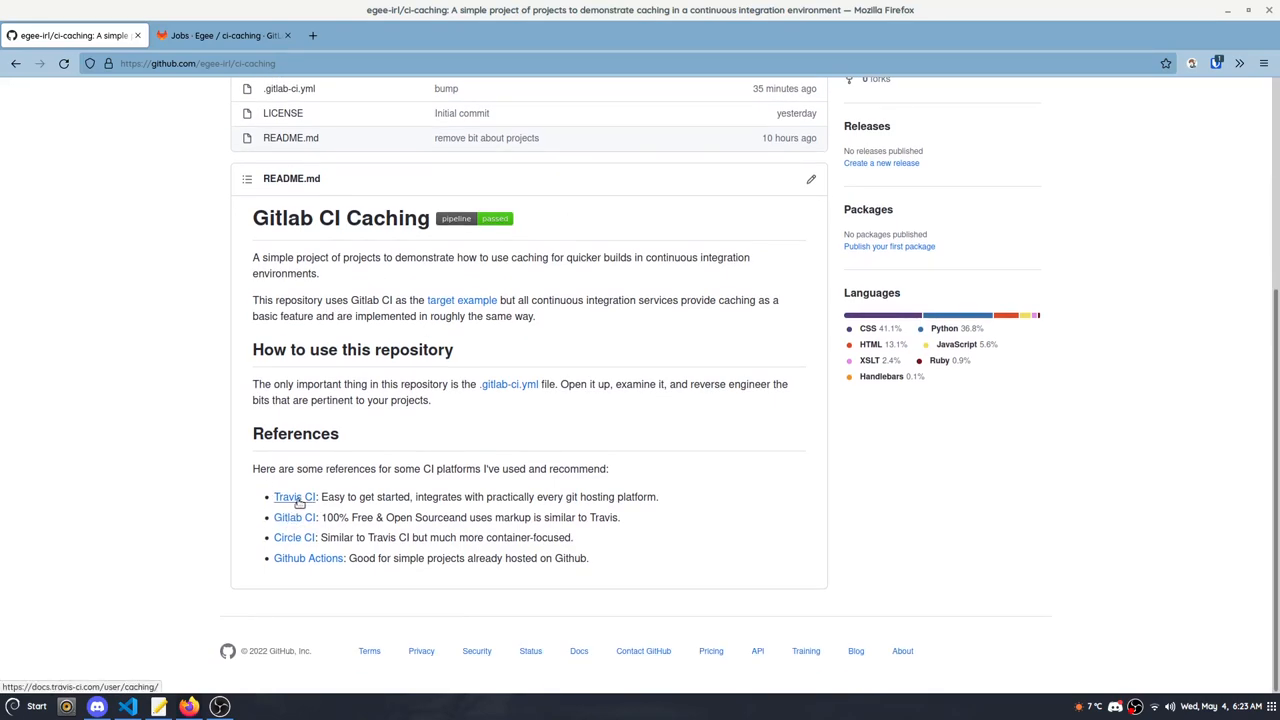
mouse_move(184, 472)
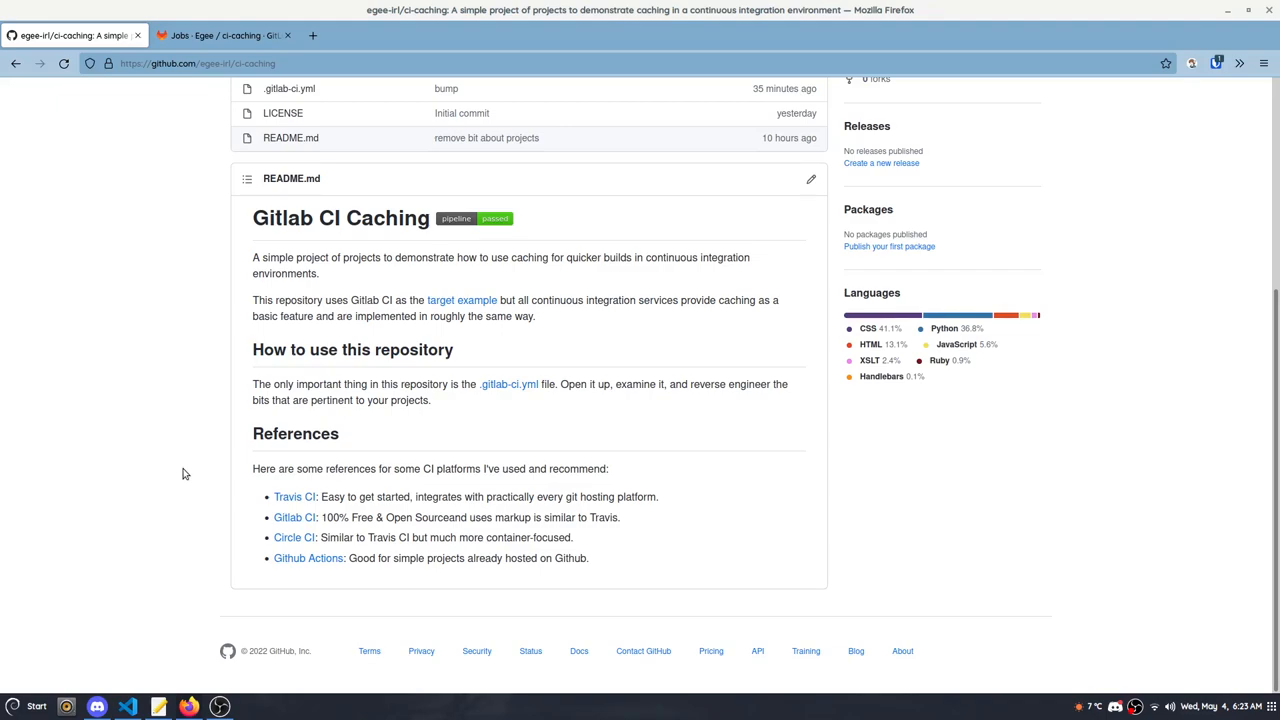
mouse_move(186, 472)
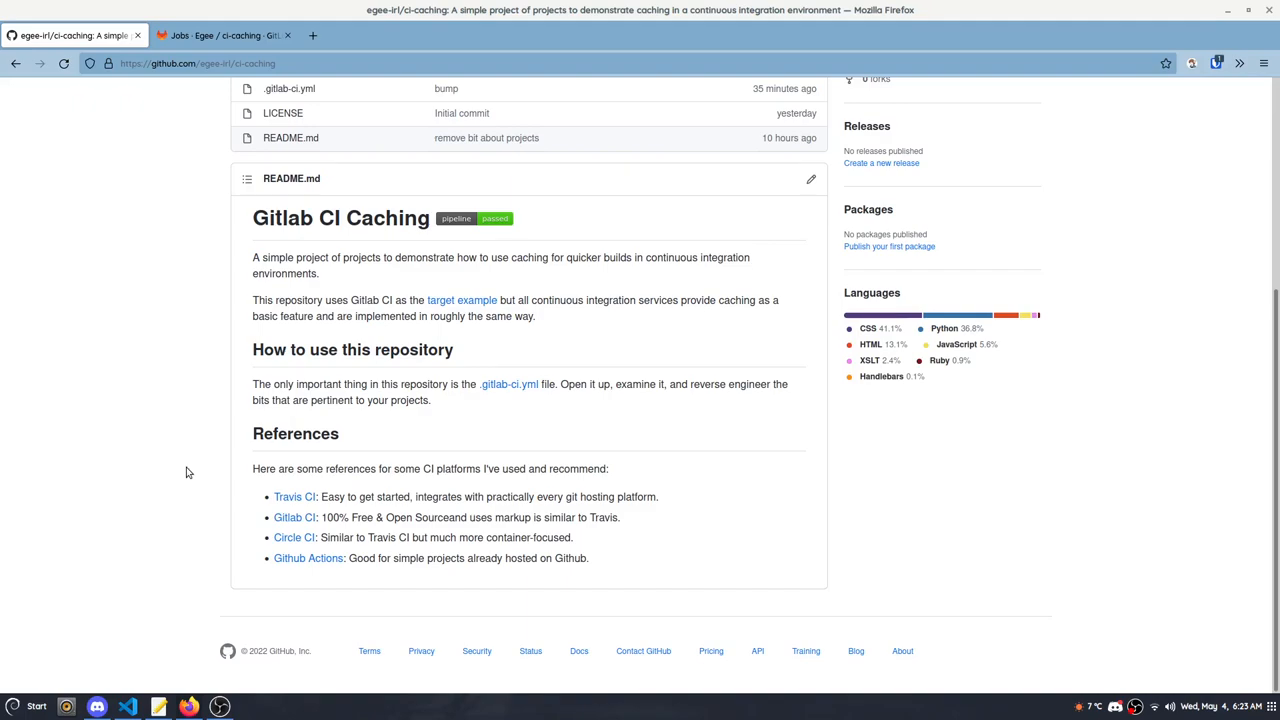
mouse_move(294, 536)
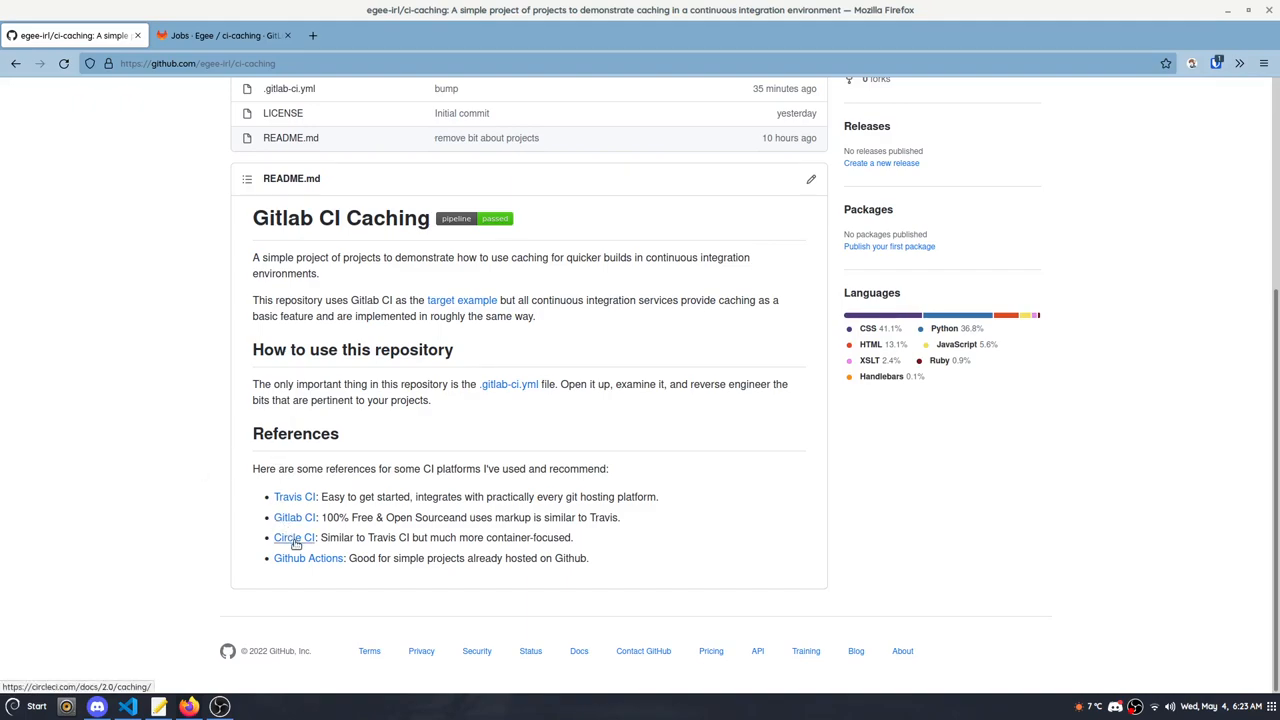
mouse_move(308, 560)
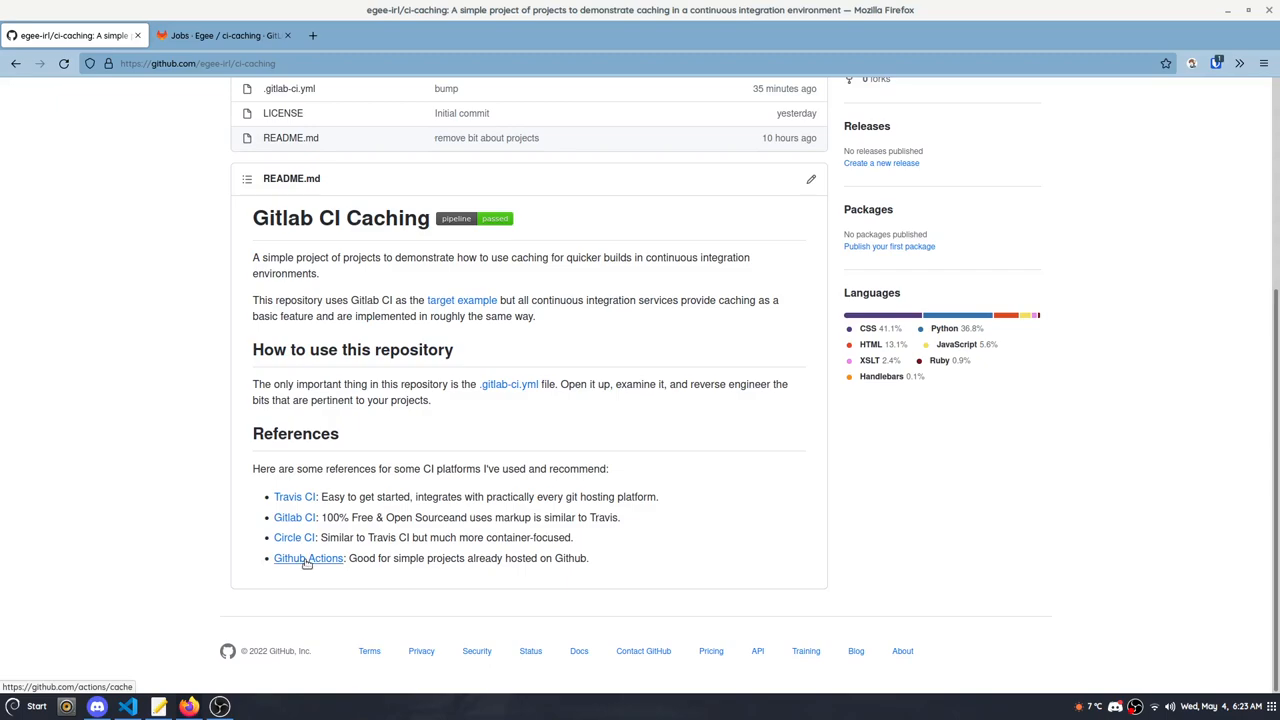
mouse_move(250, 462)
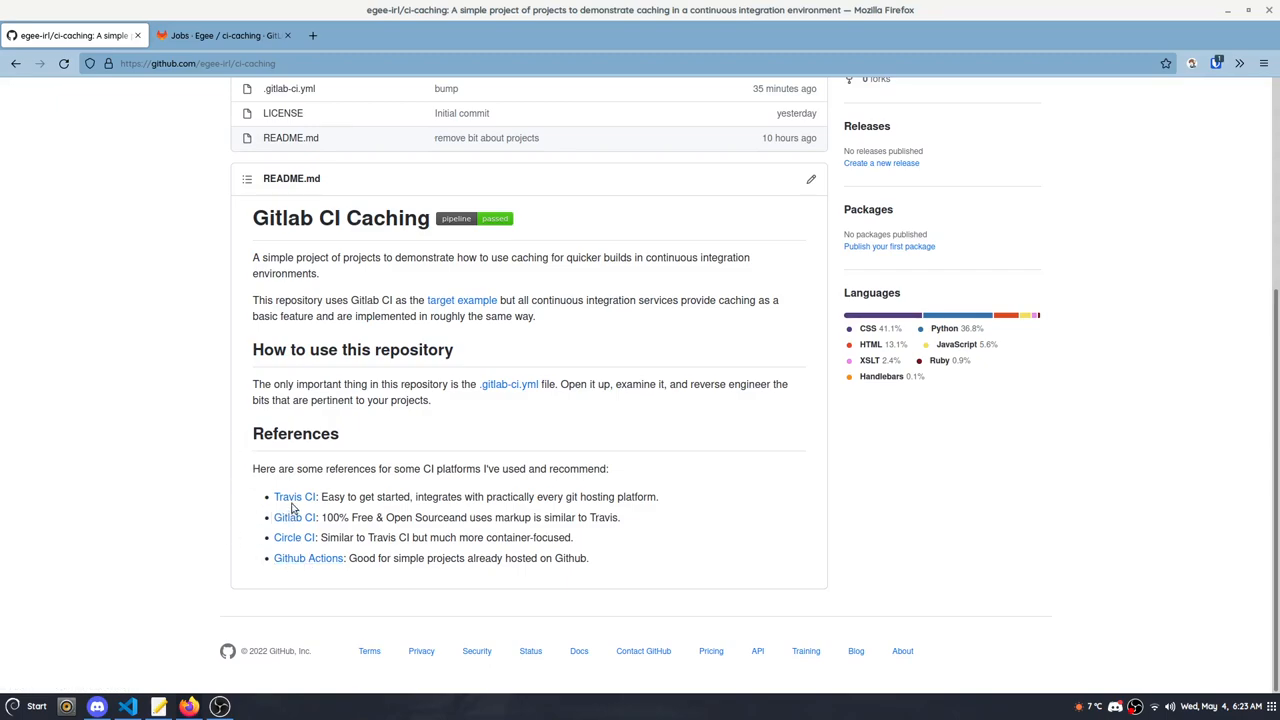
mouse_move(172, 496)
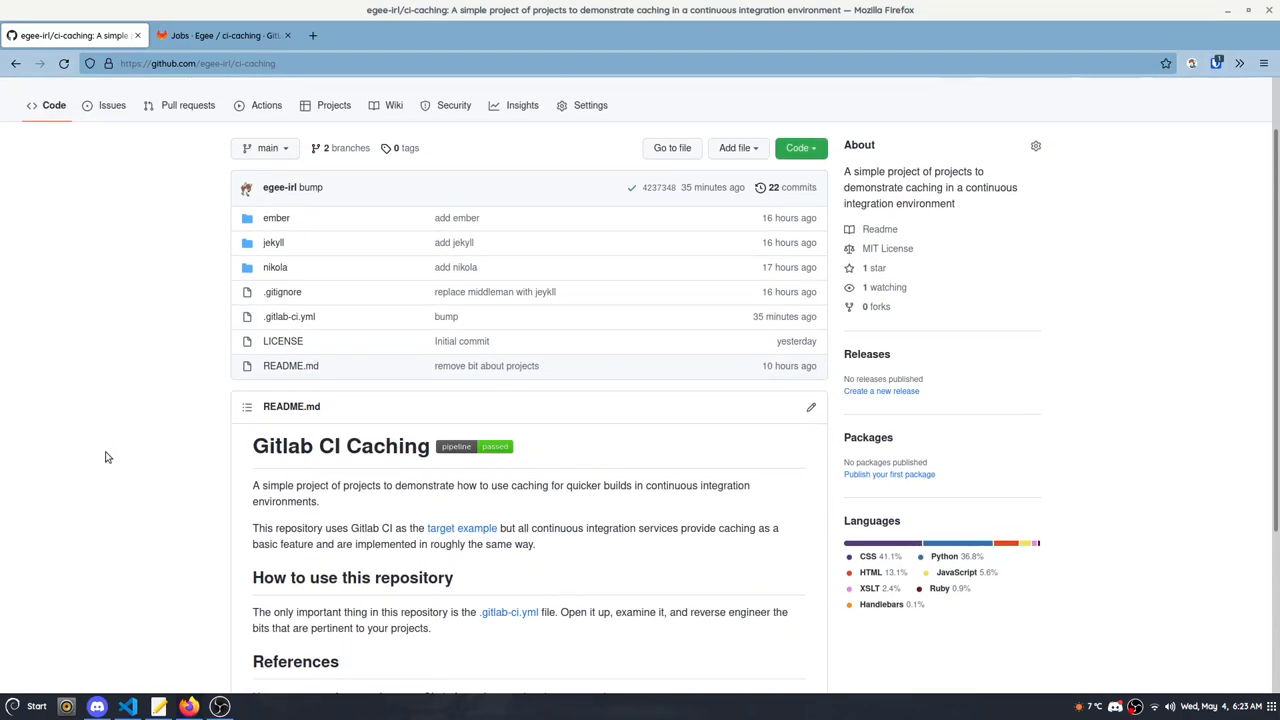
mouse_move(112, 452)
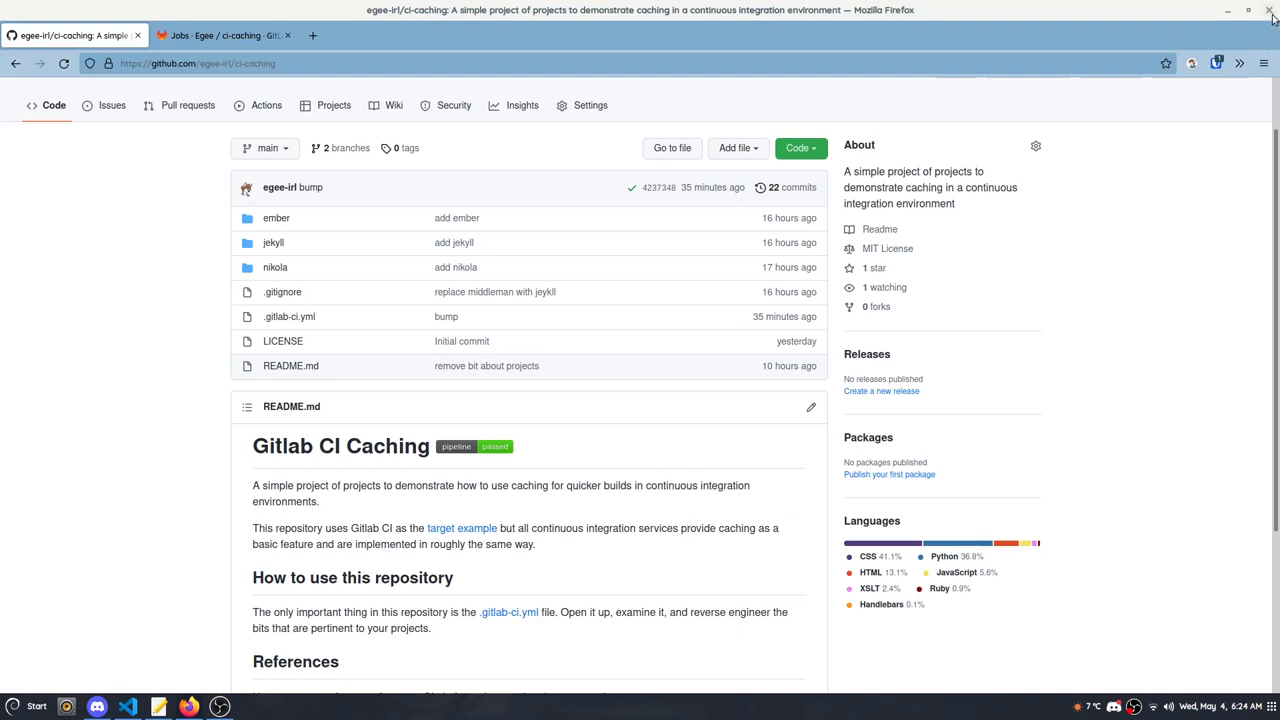
click(1272, 10)
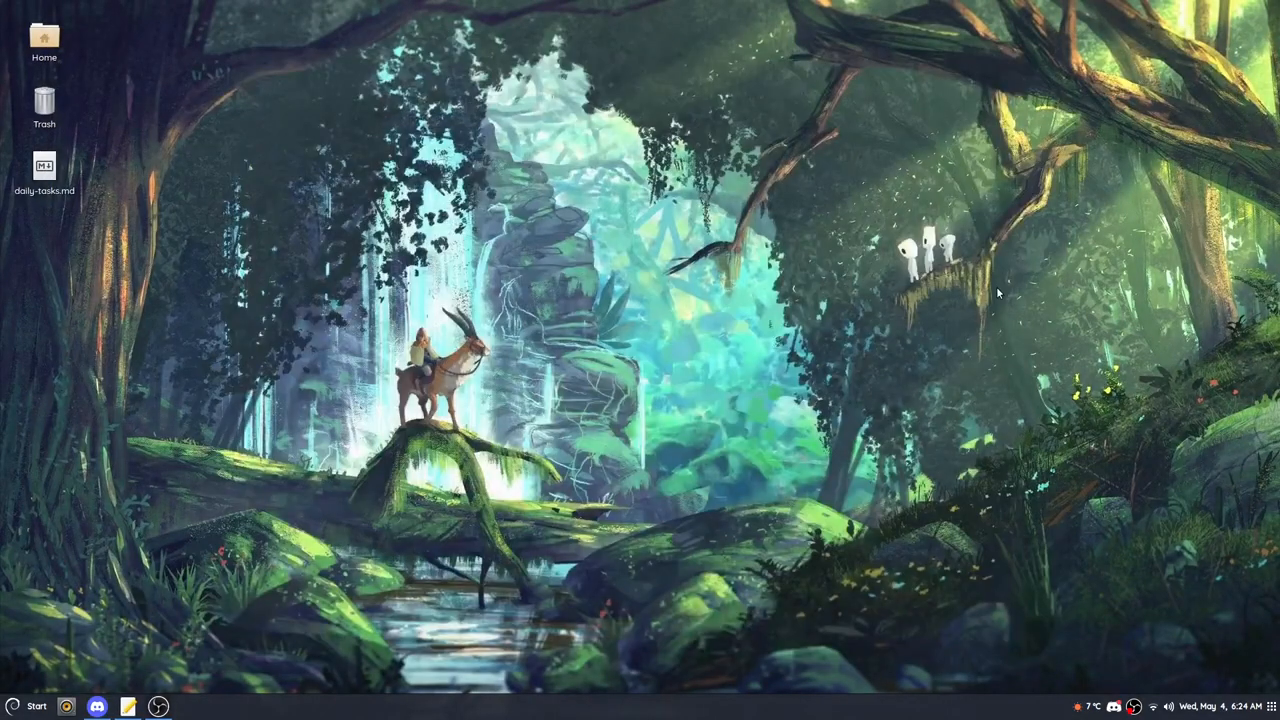